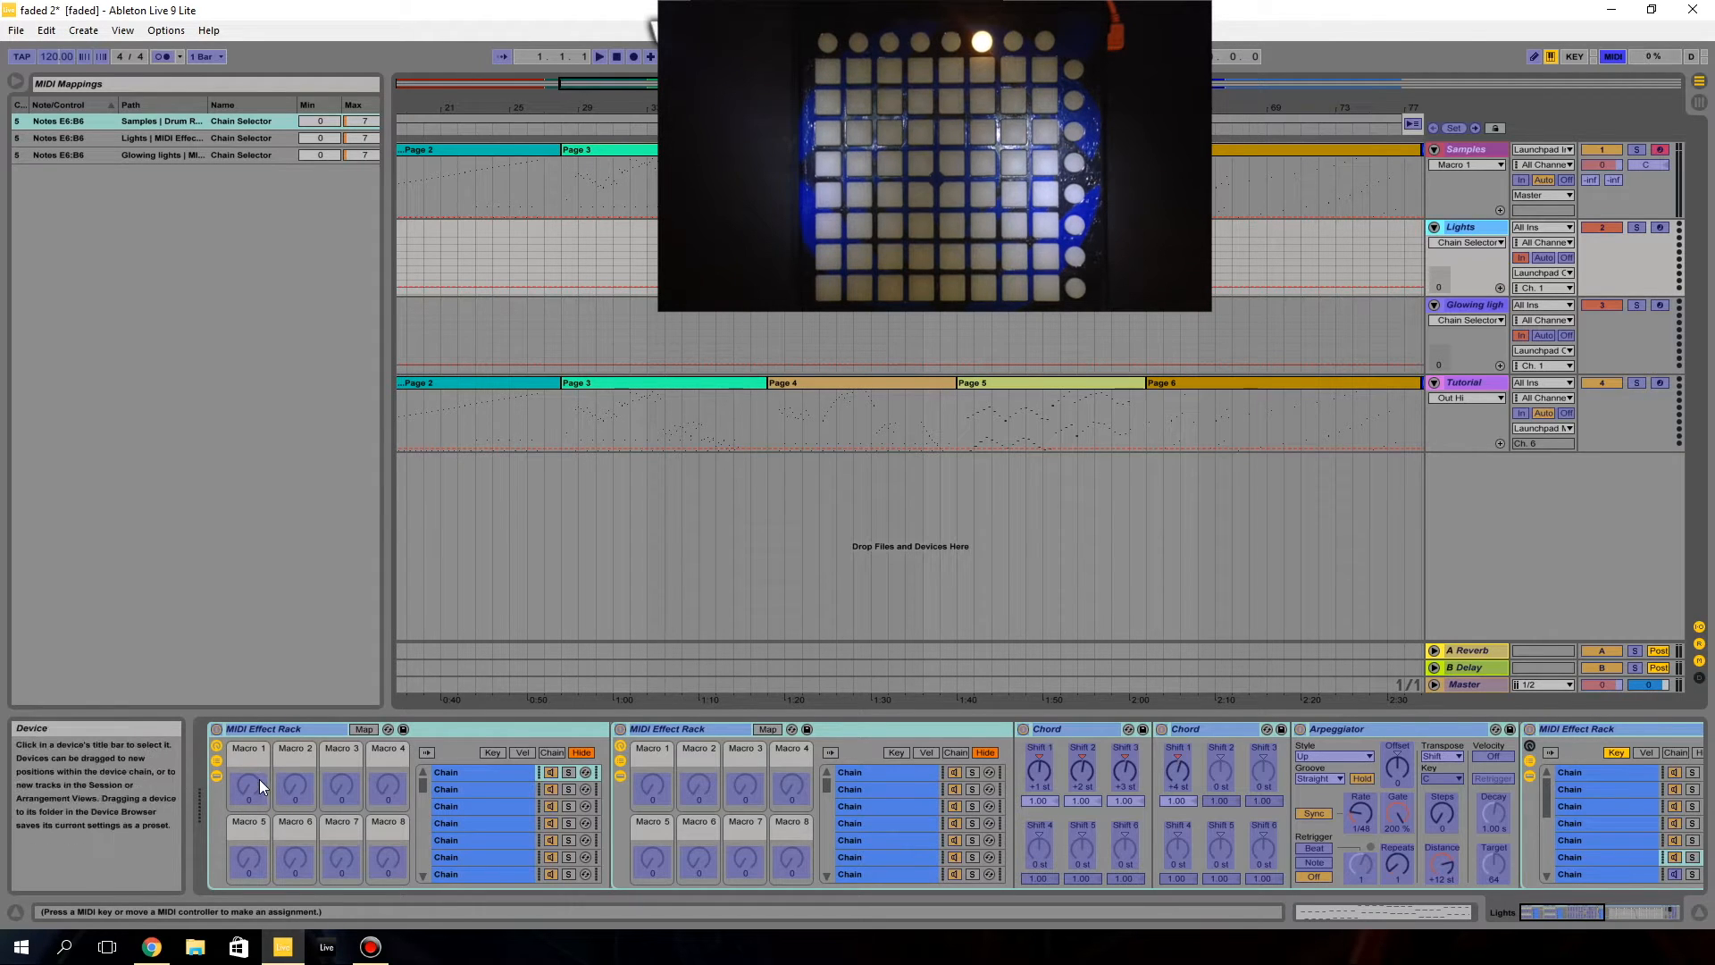
- Inspect the E6–B6 Chain Selector mappings in the MIDI Mappings list, then exit MIDI Map mode
left_click(551, 753)
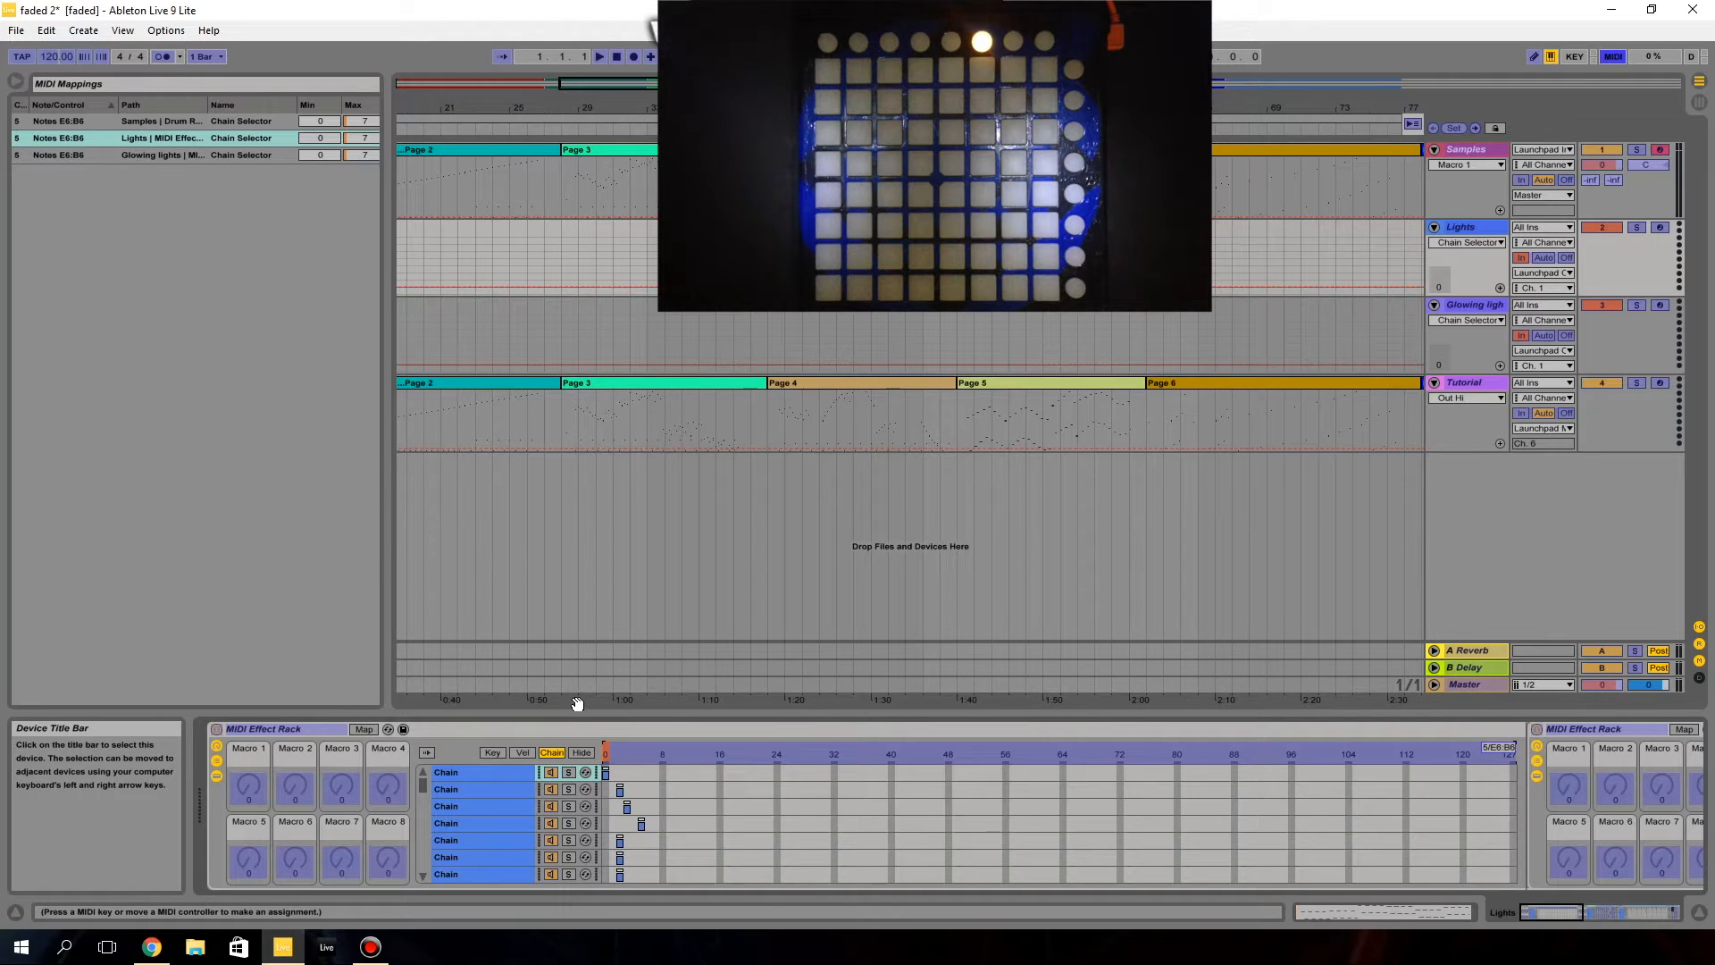
left_click(493, 753)
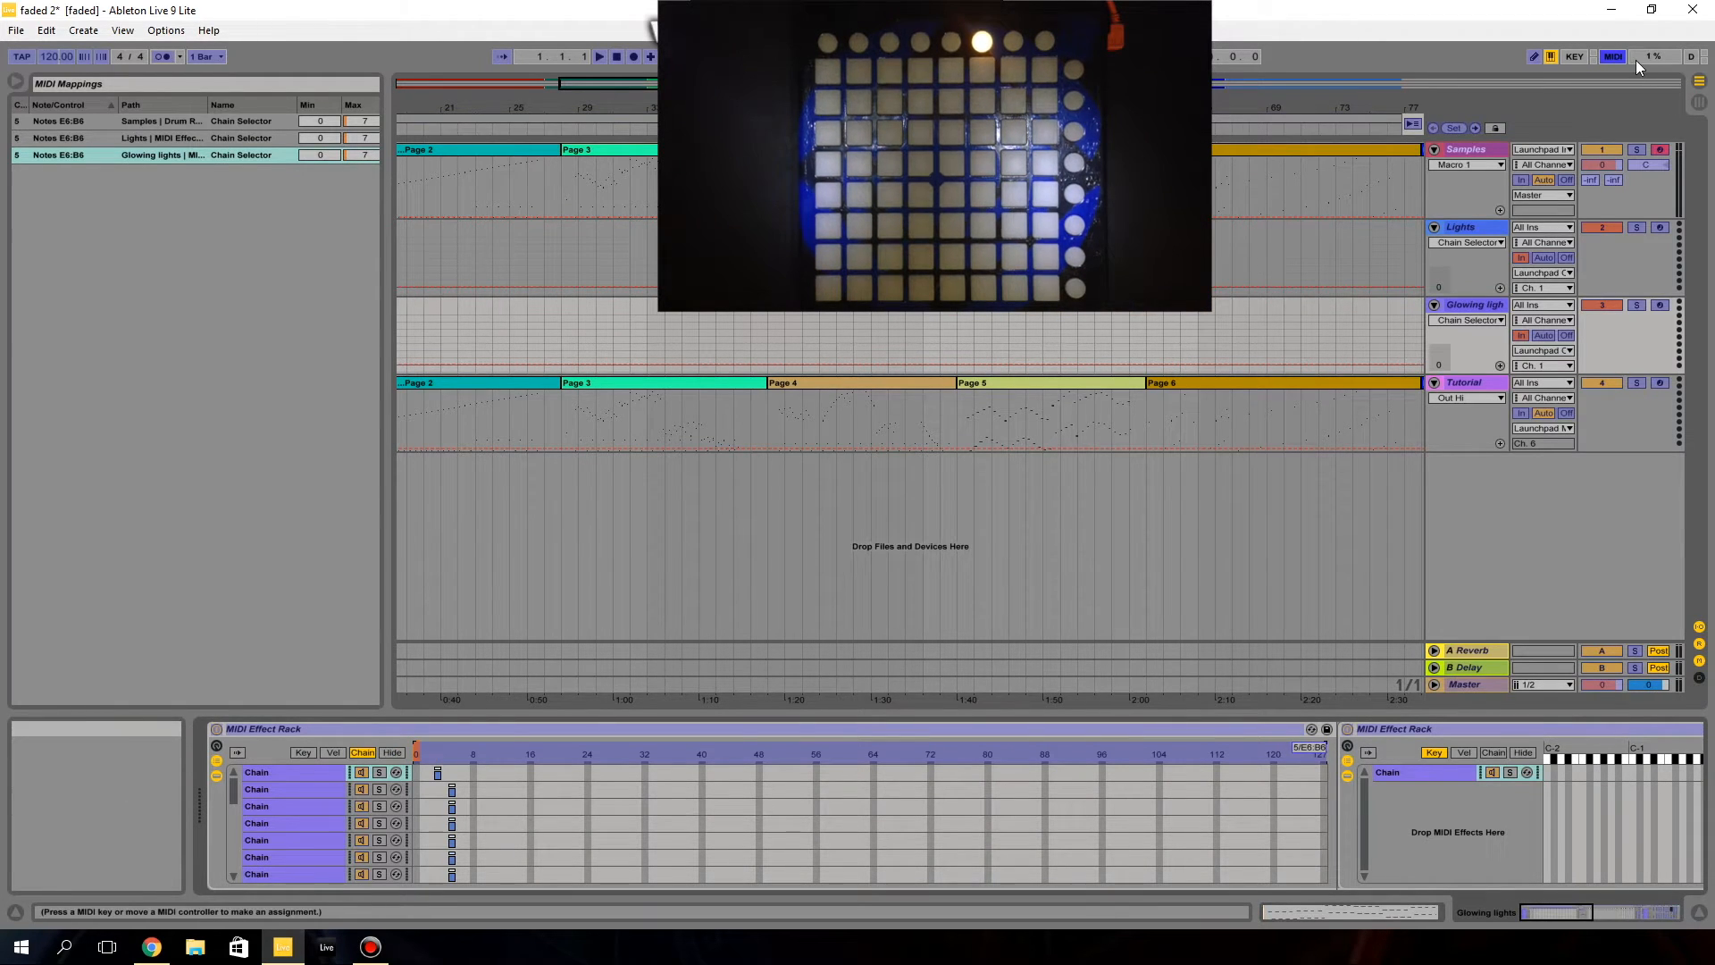
left_click(1612, 55)
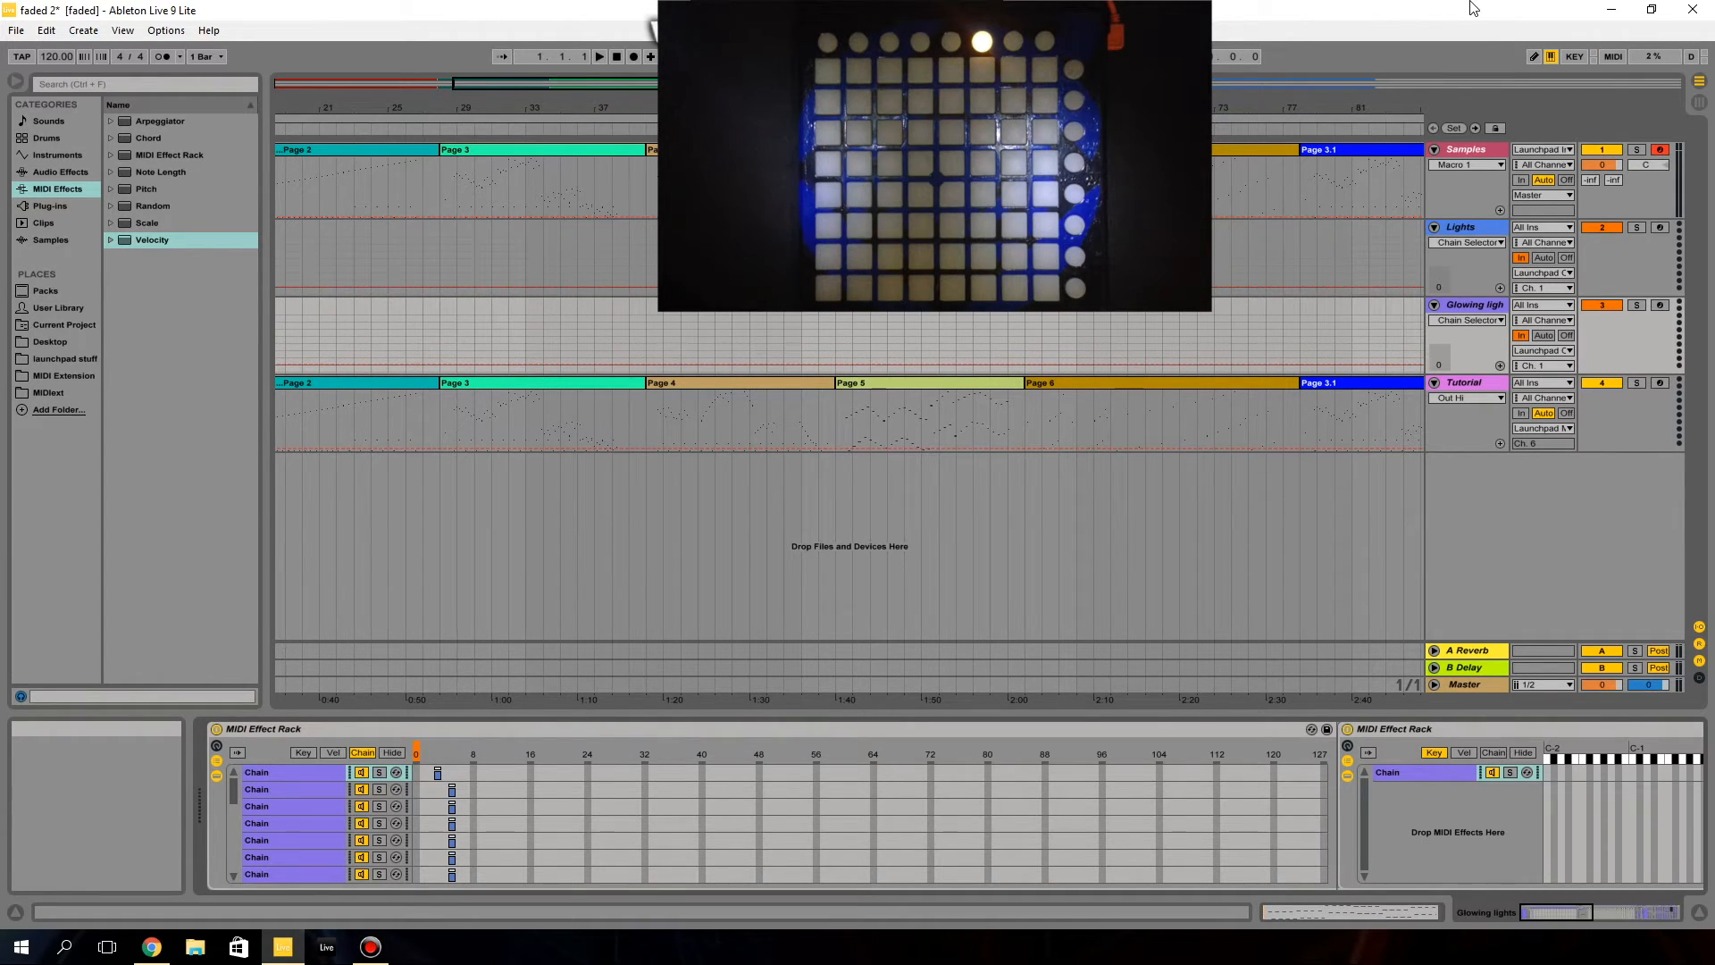
mouse_move(1285, 385)
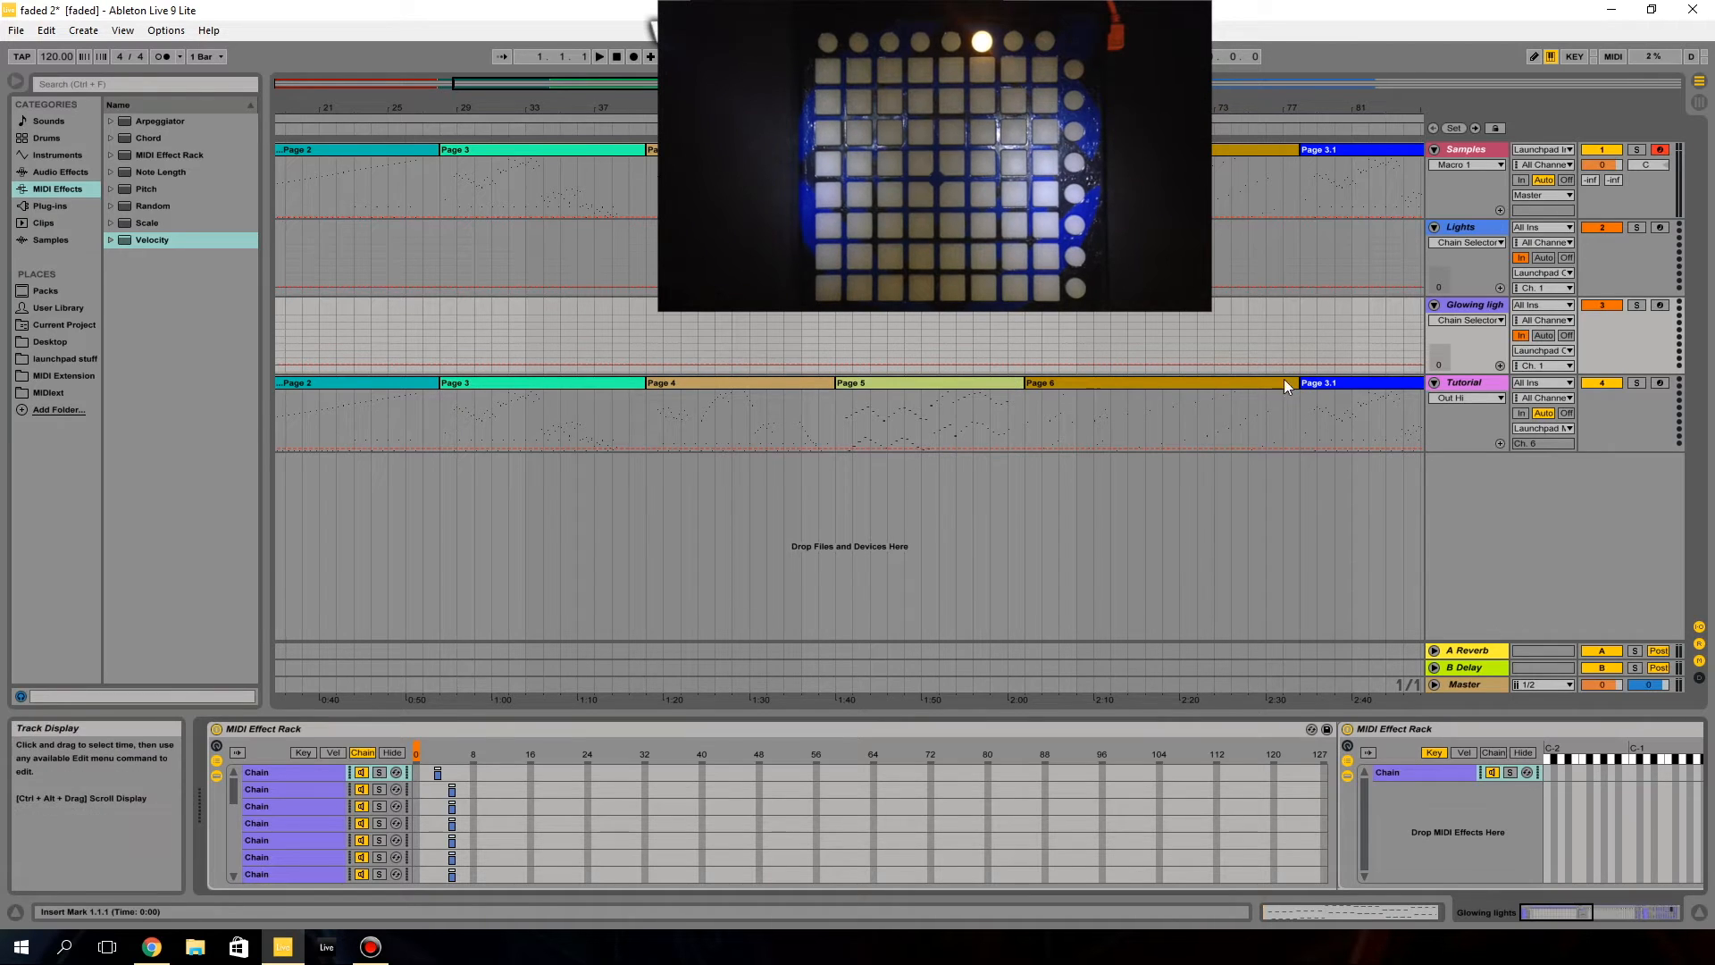
- Set the Tutorial track's MIDI To to Launchpad Output (Launchpad S), then test-play and stop
left_click(1540, 428)
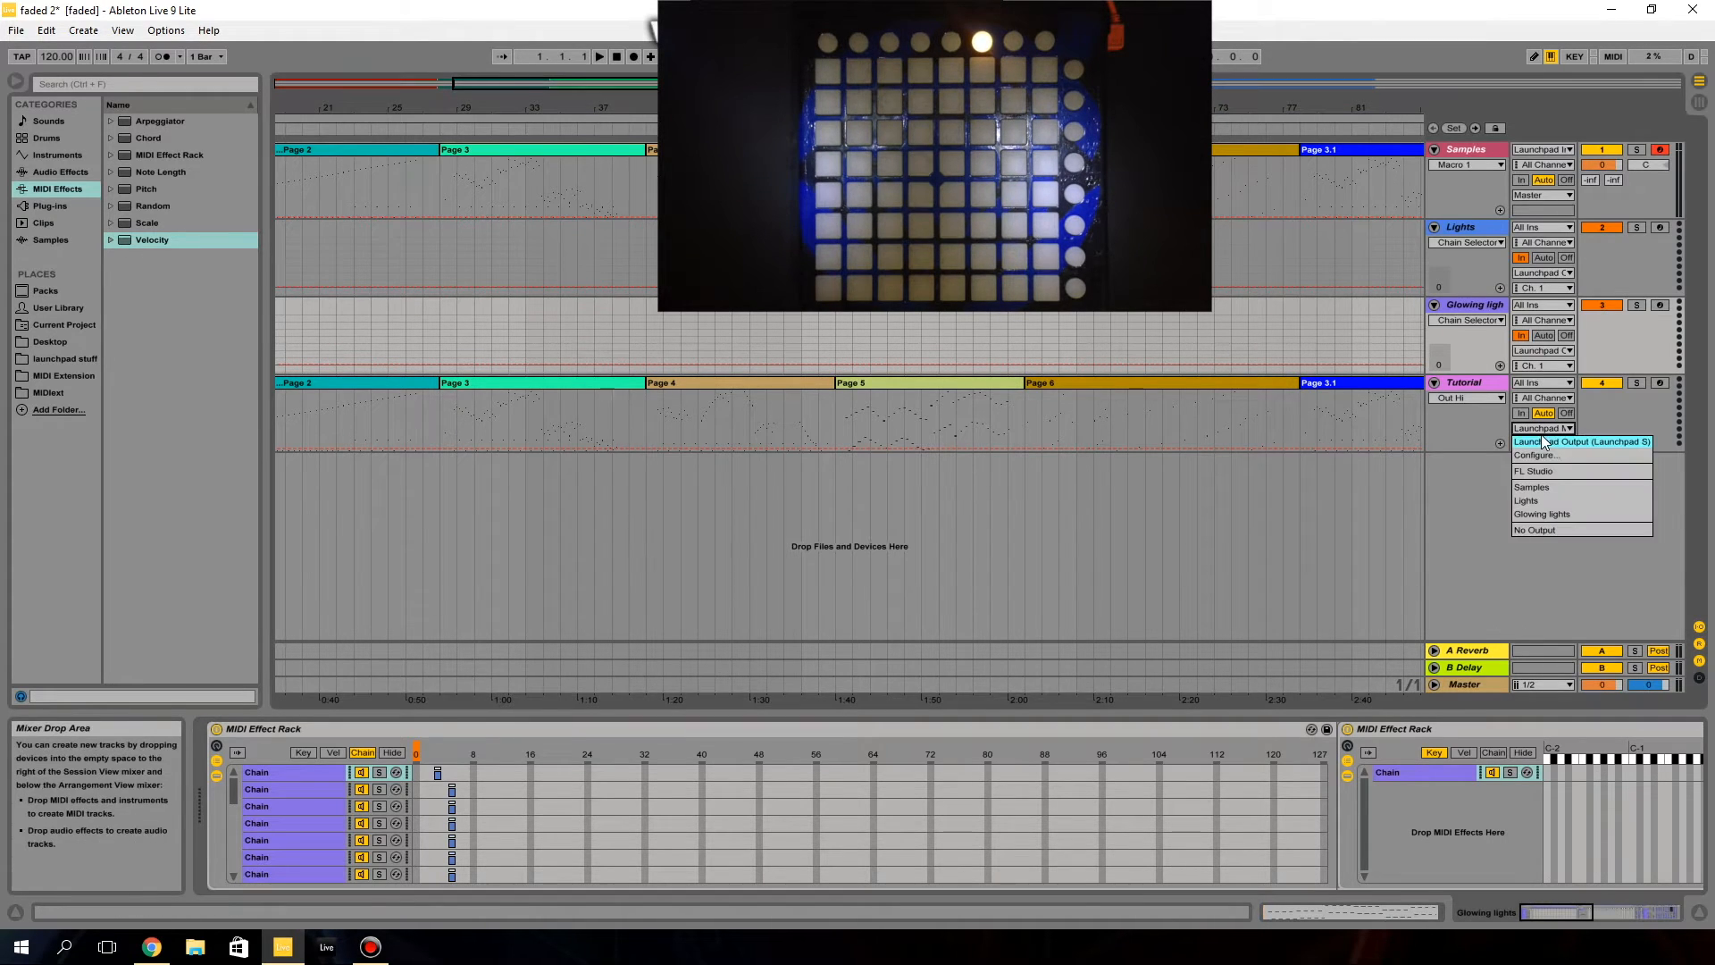
left_click(1581, 441)
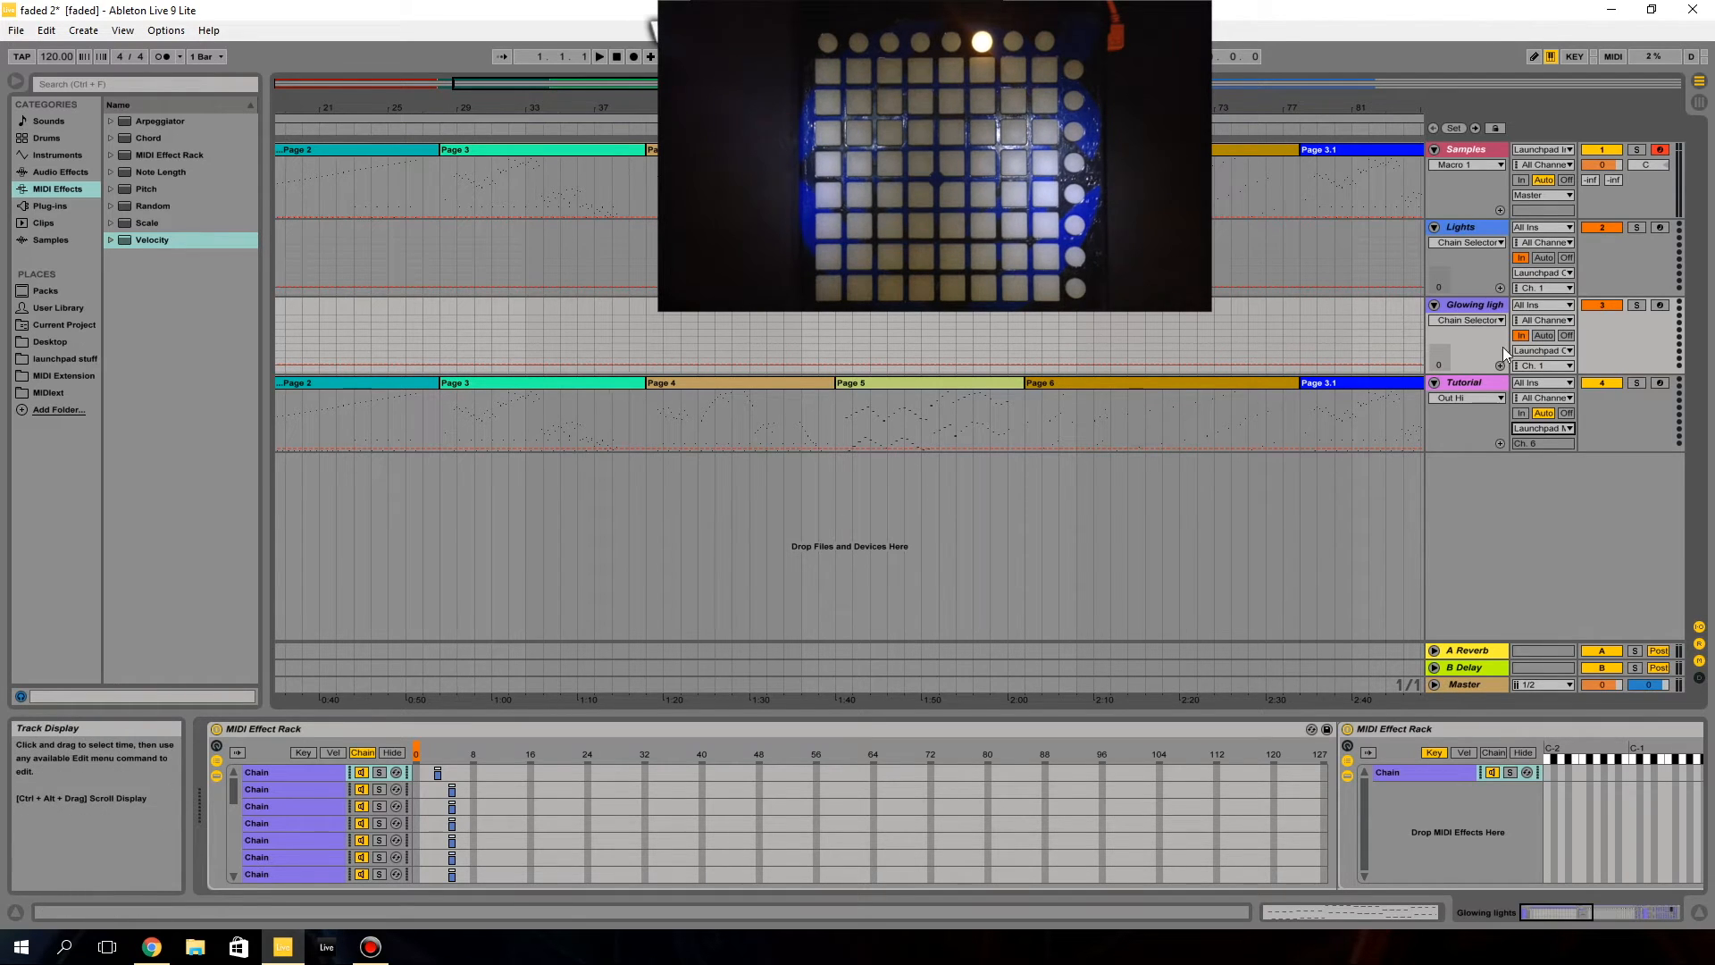
left_click(1543, 428)
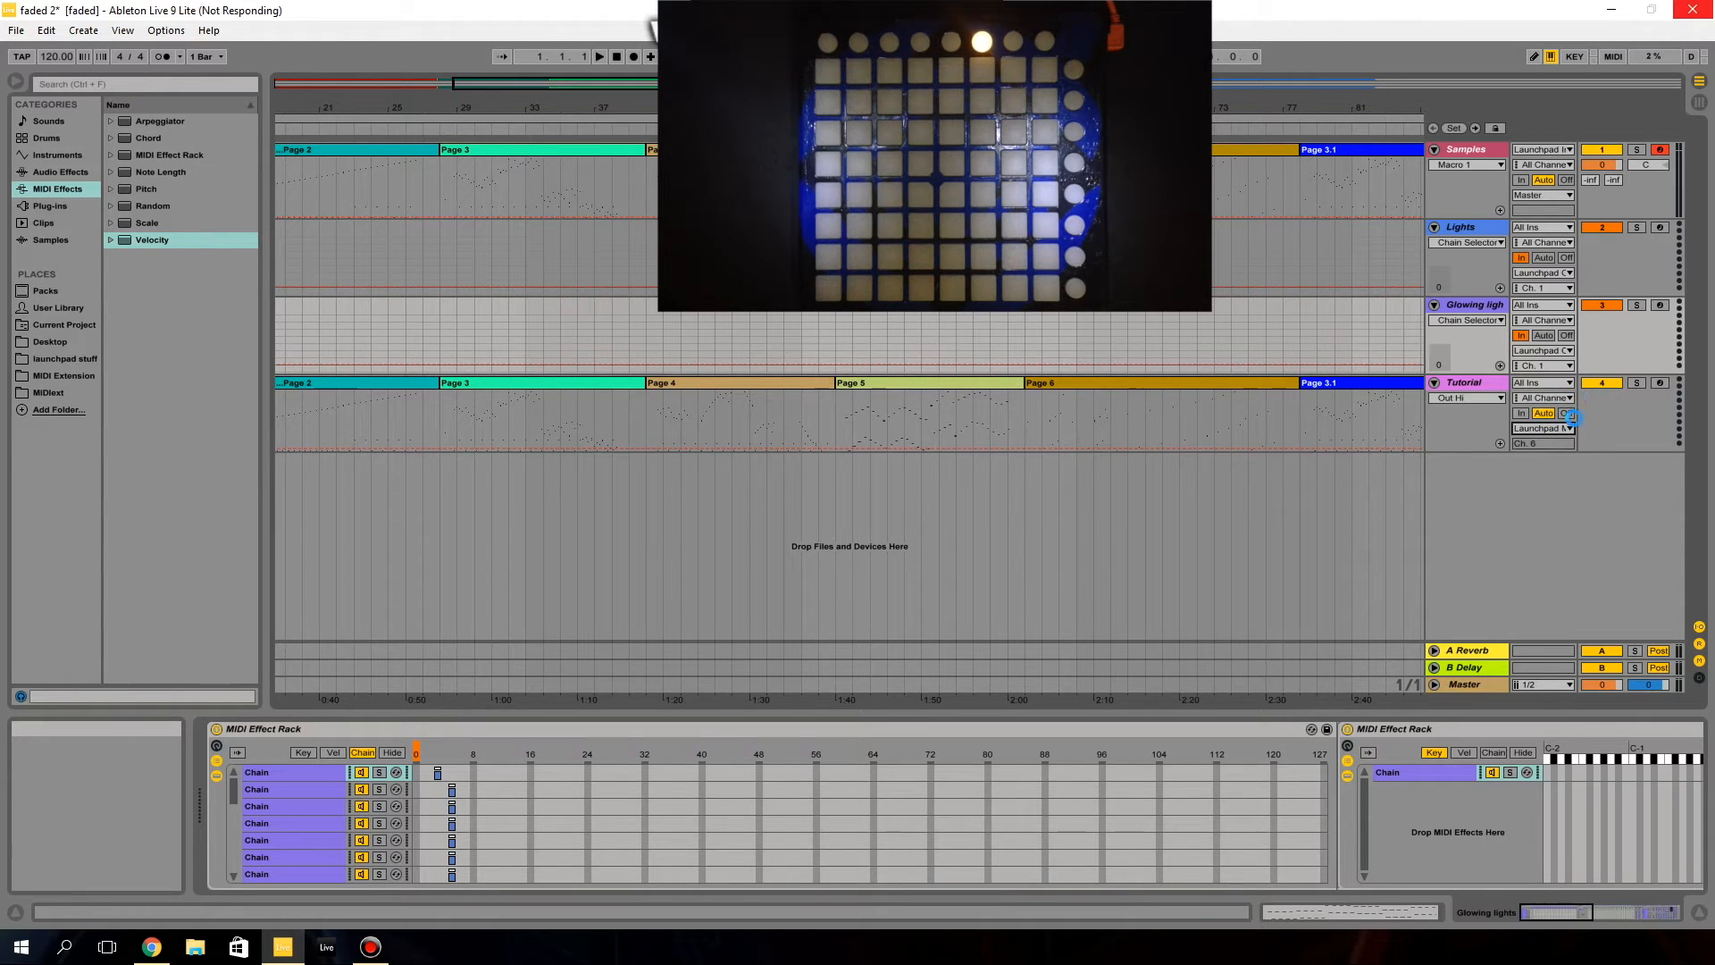
left_click(1521, 413)
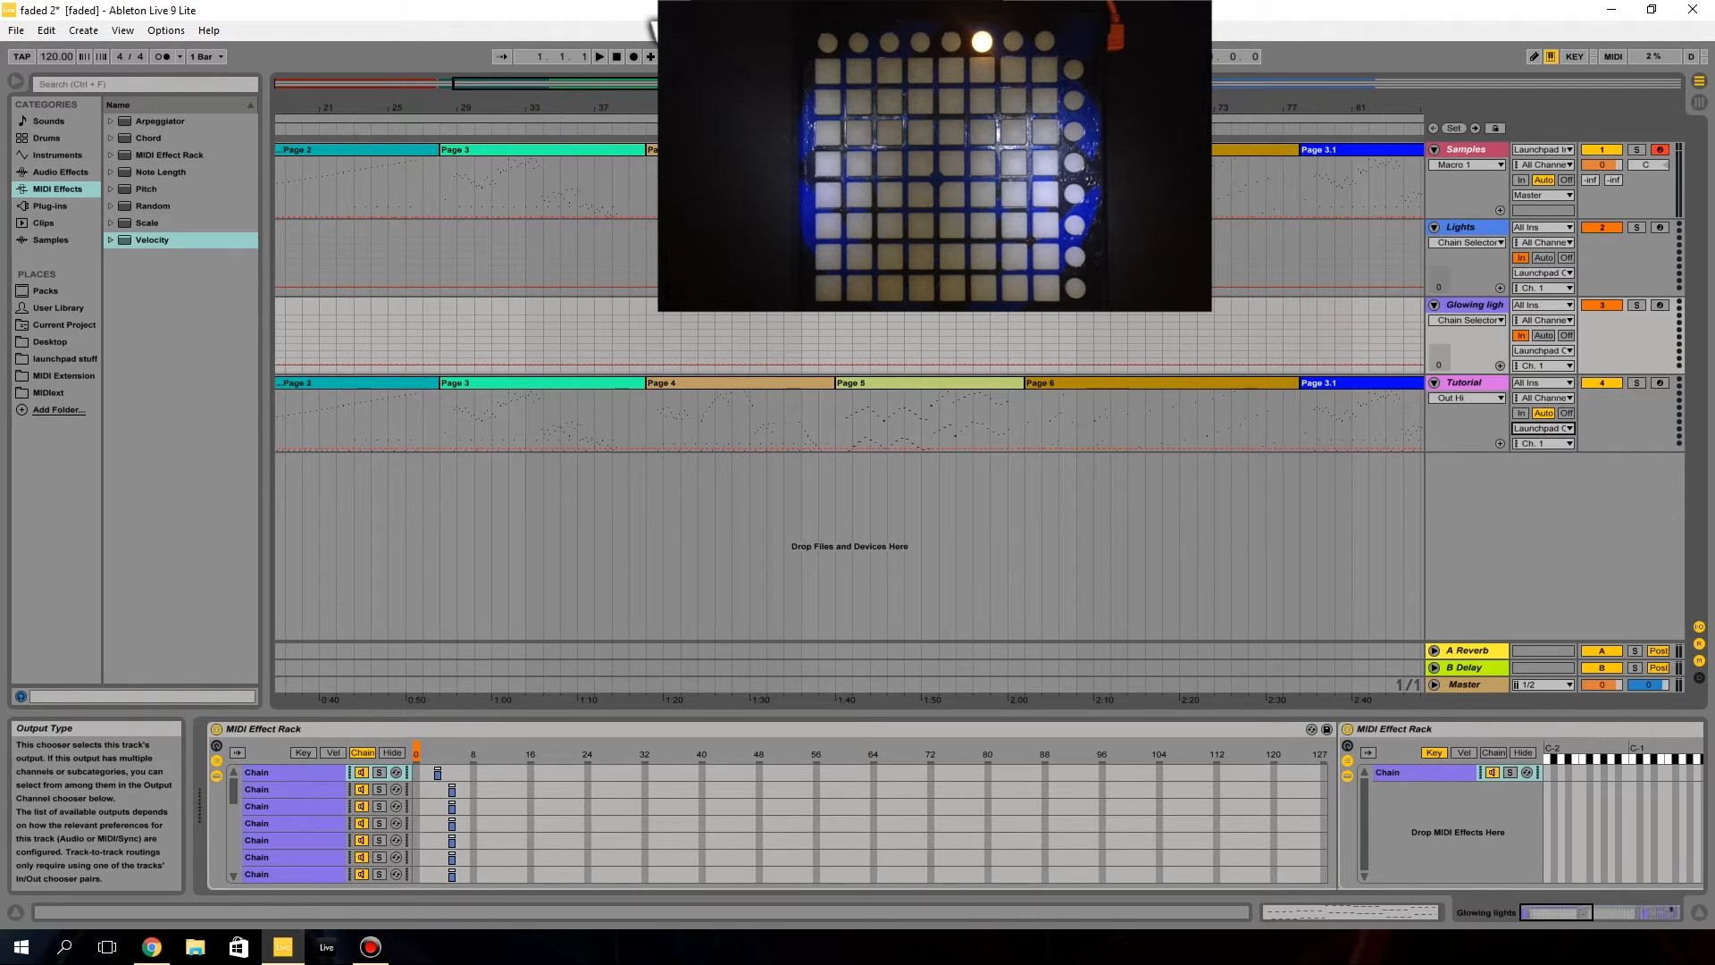
mouse_move(616, 57)
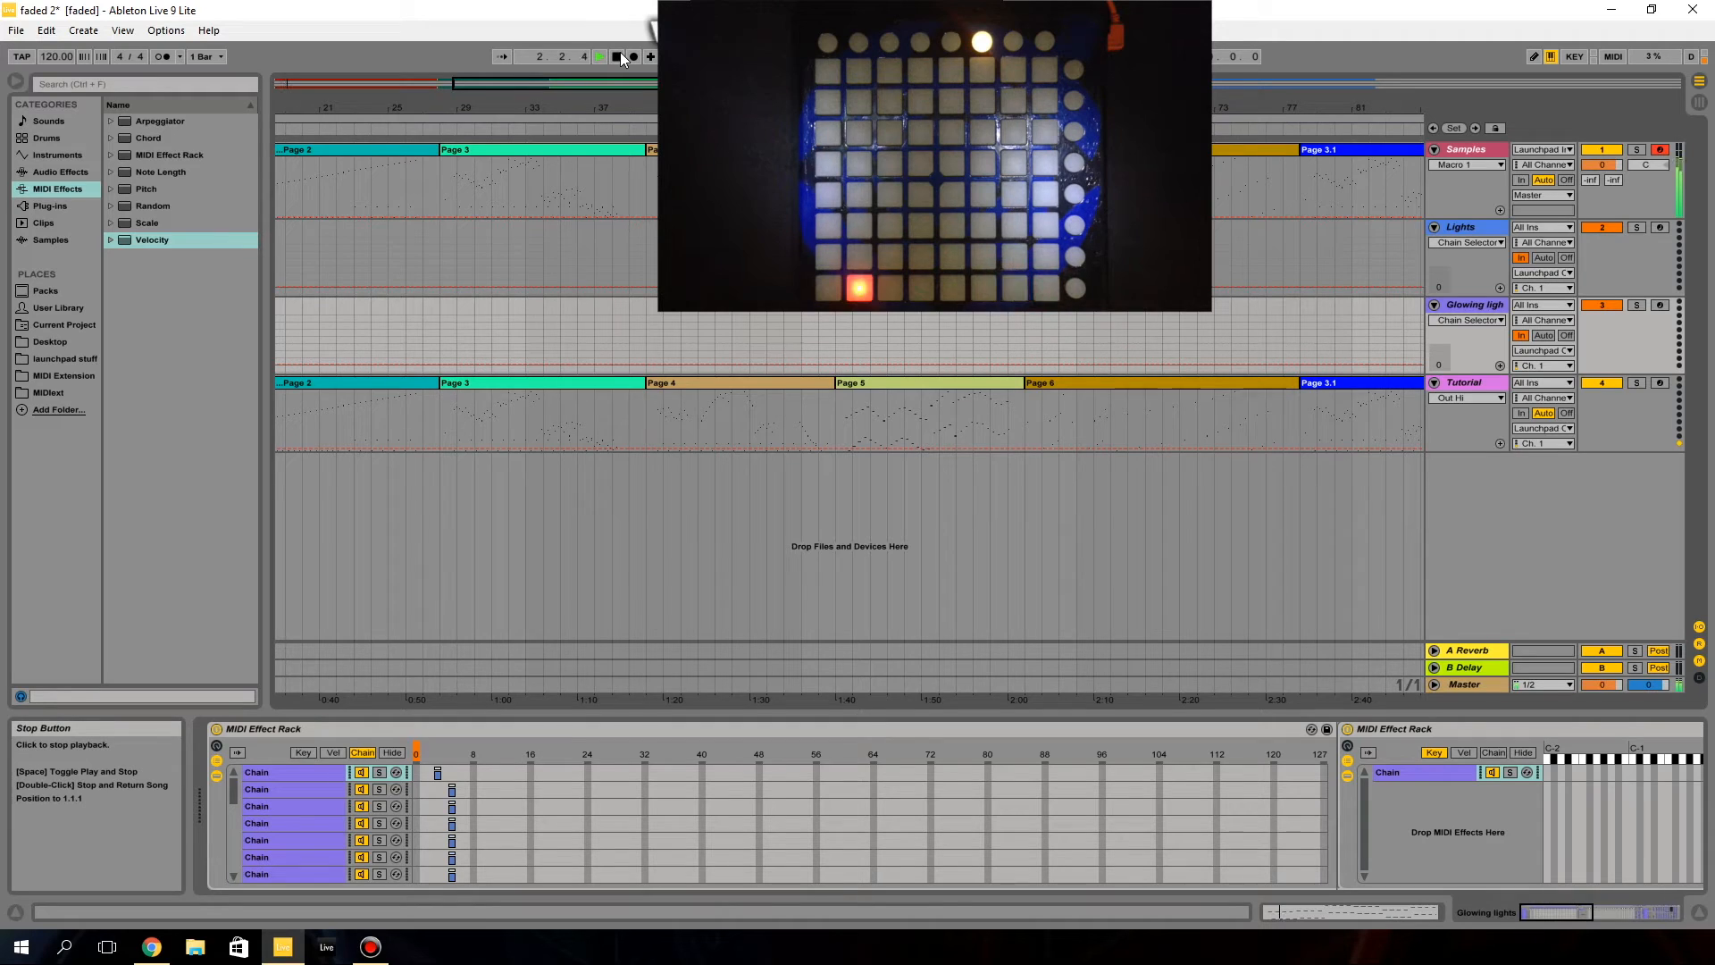
left_click(616, 55)
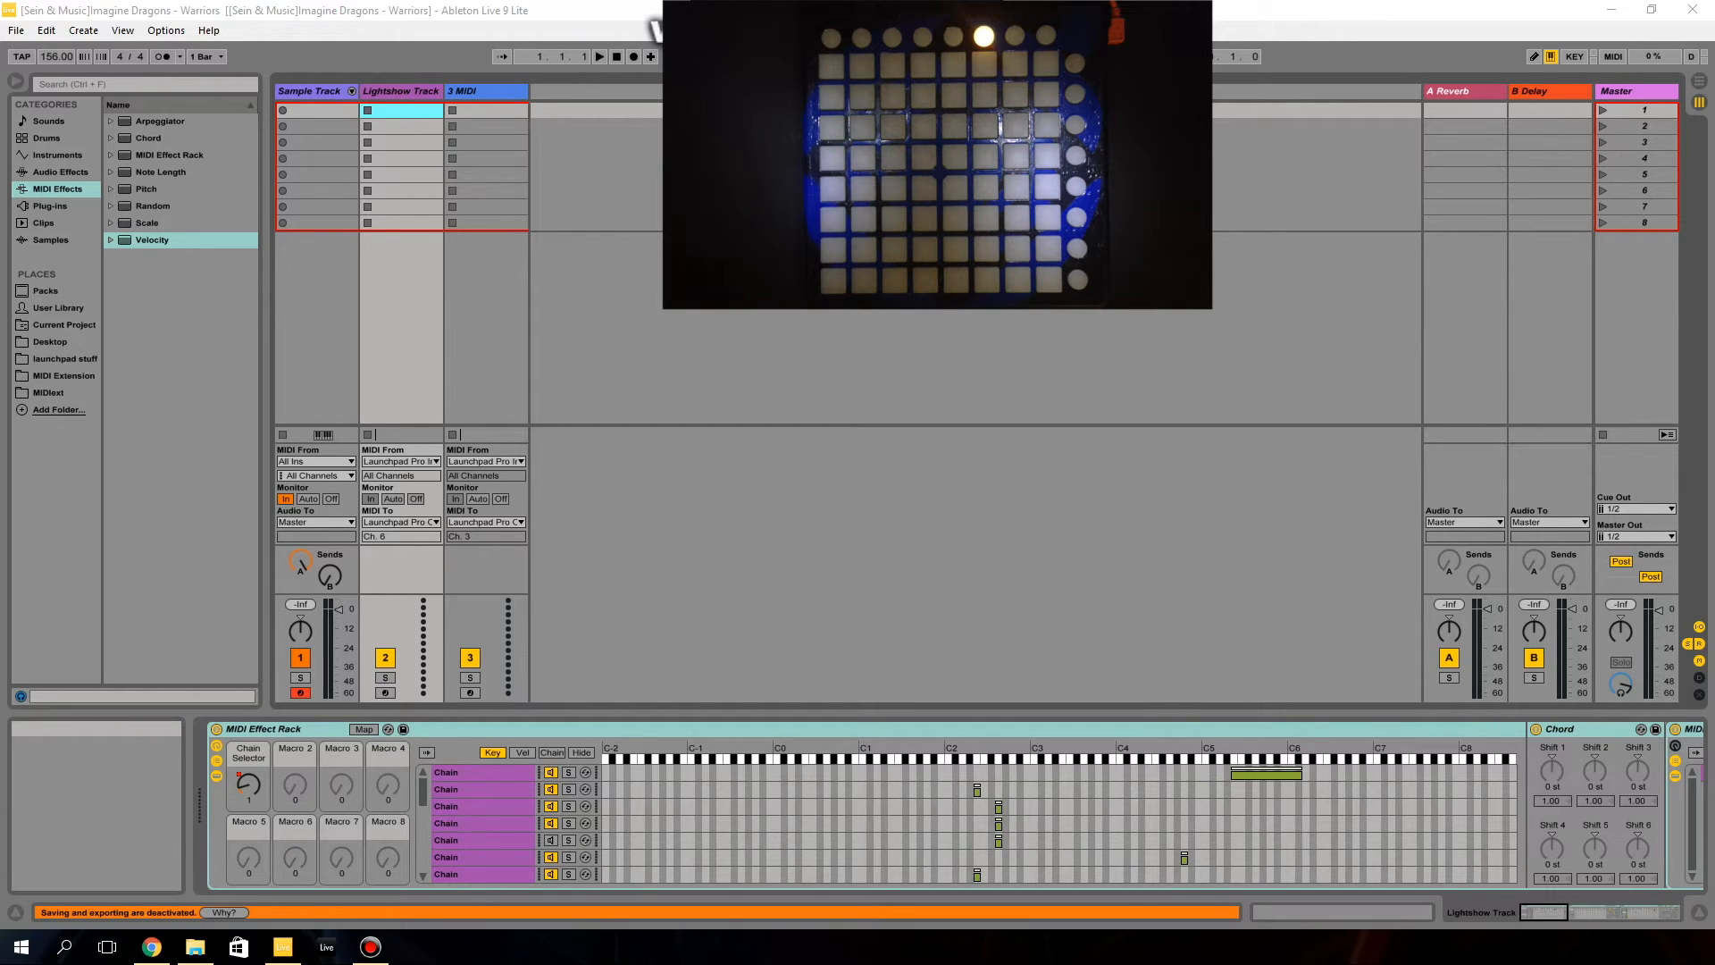
mouse_move(395, 461)
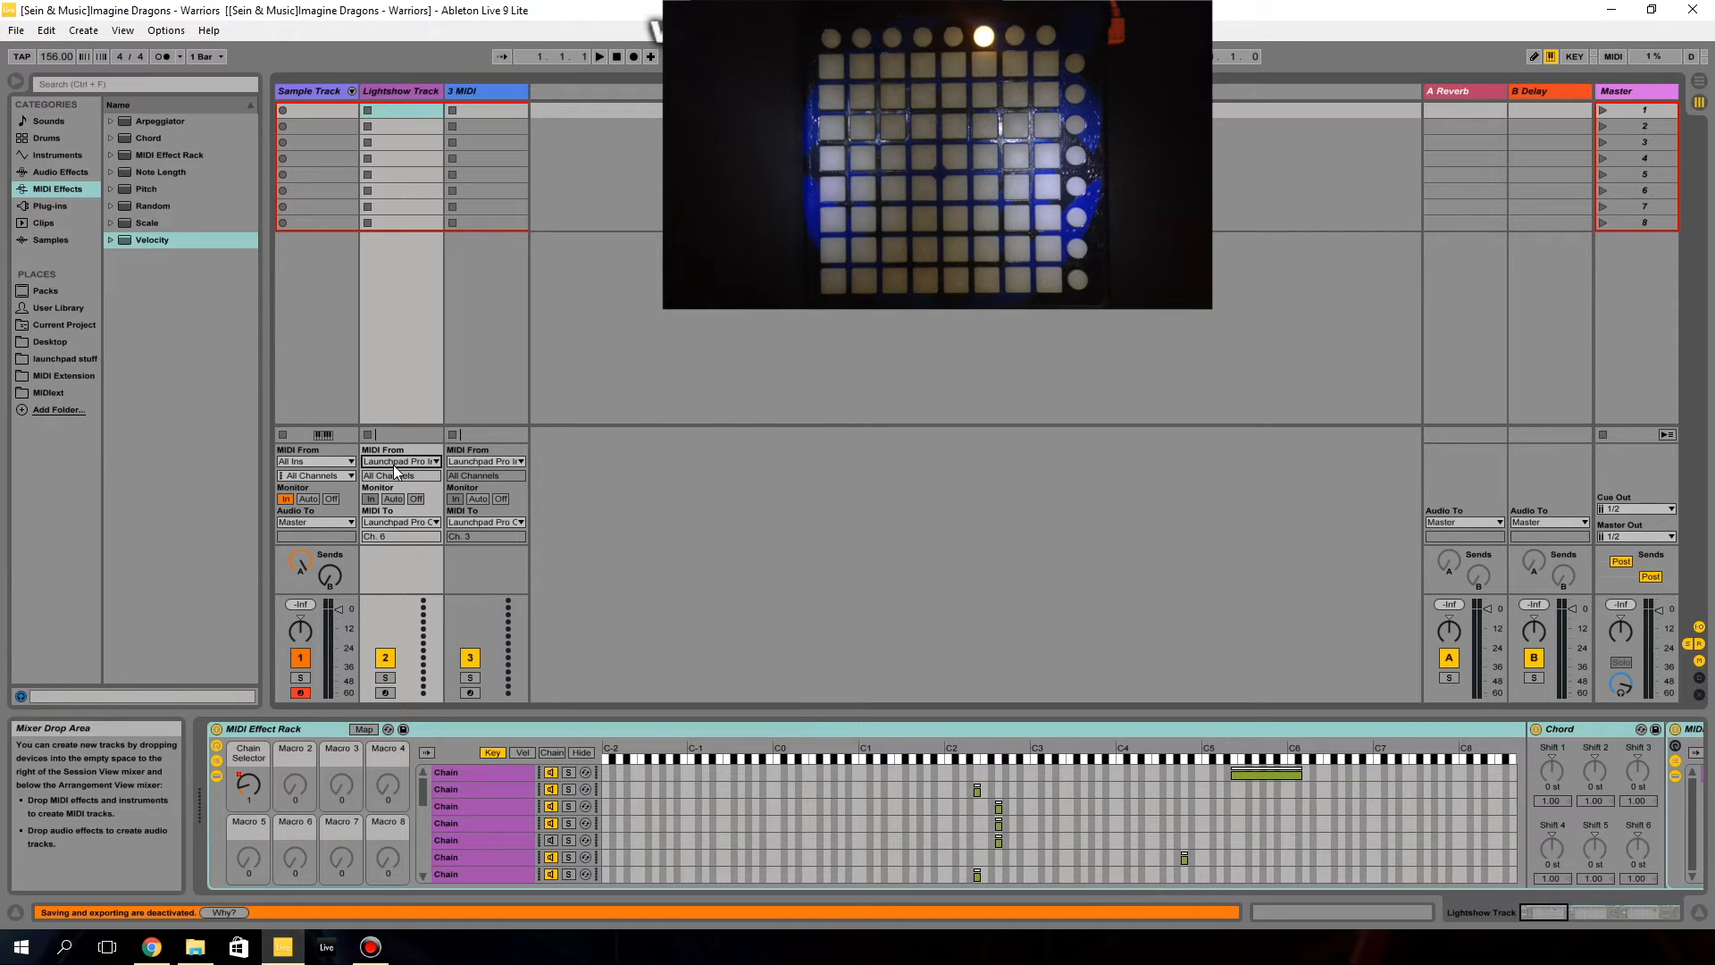
- Set Lightshow Track MIDI From to Launchpad Input and 3 MIDI's MIDI To to Launchpad Output
left_click(401, 461)
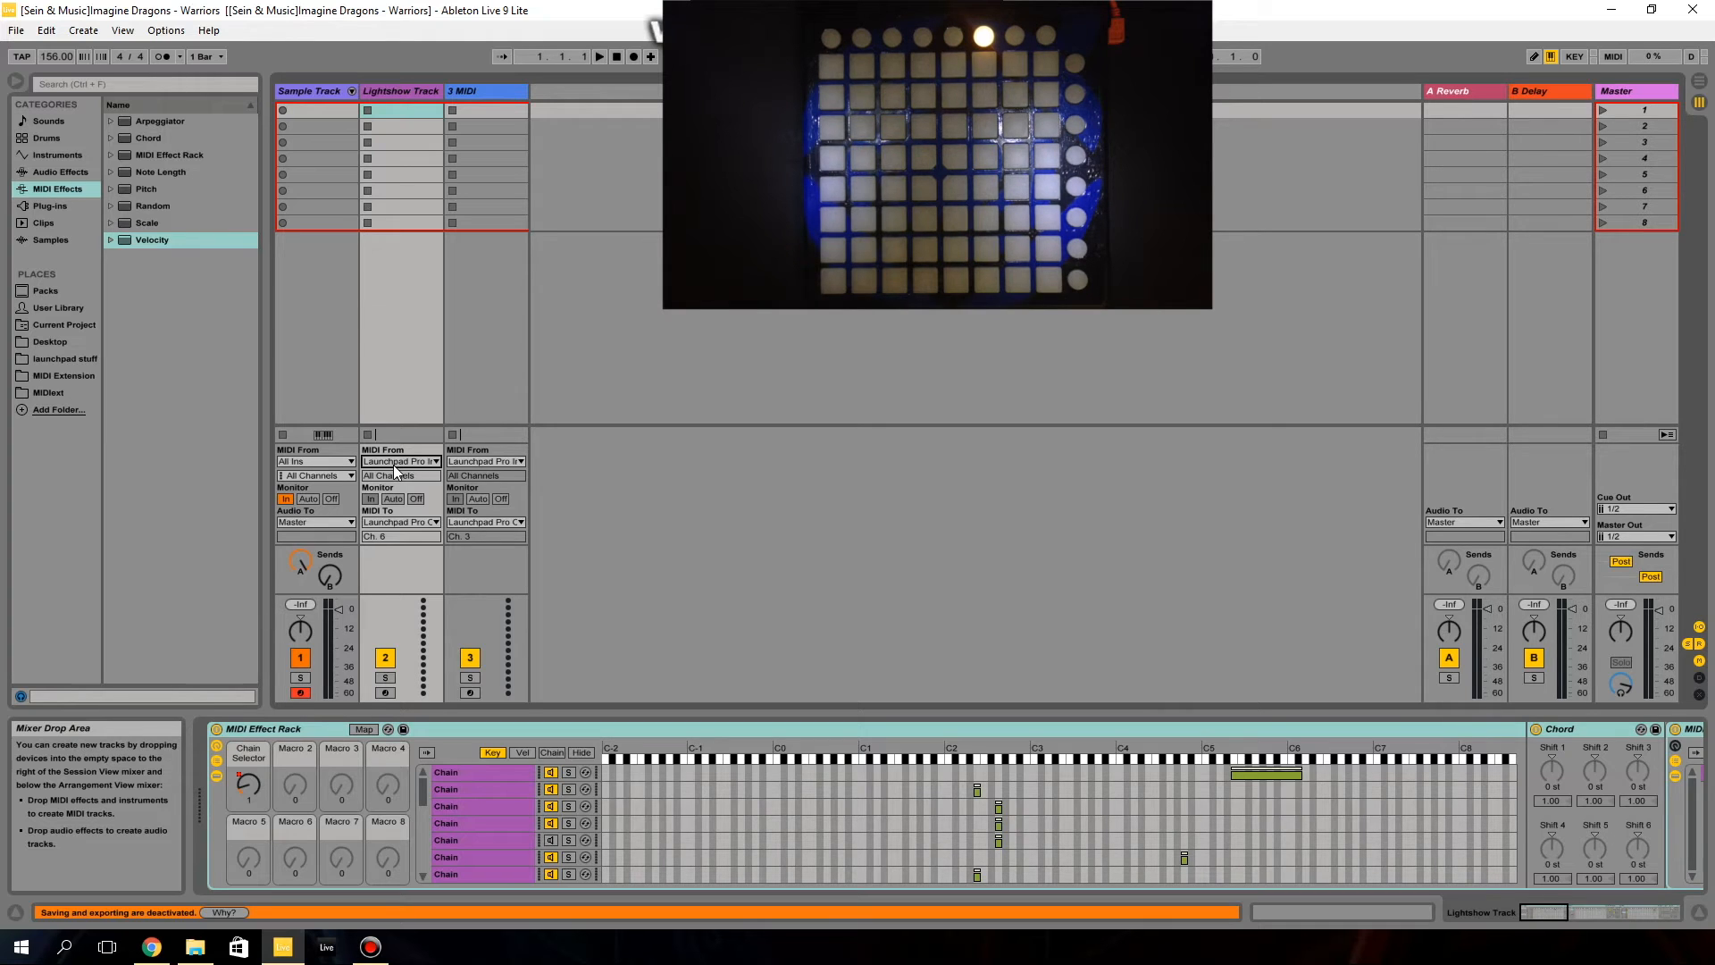
left_click(400, 461)
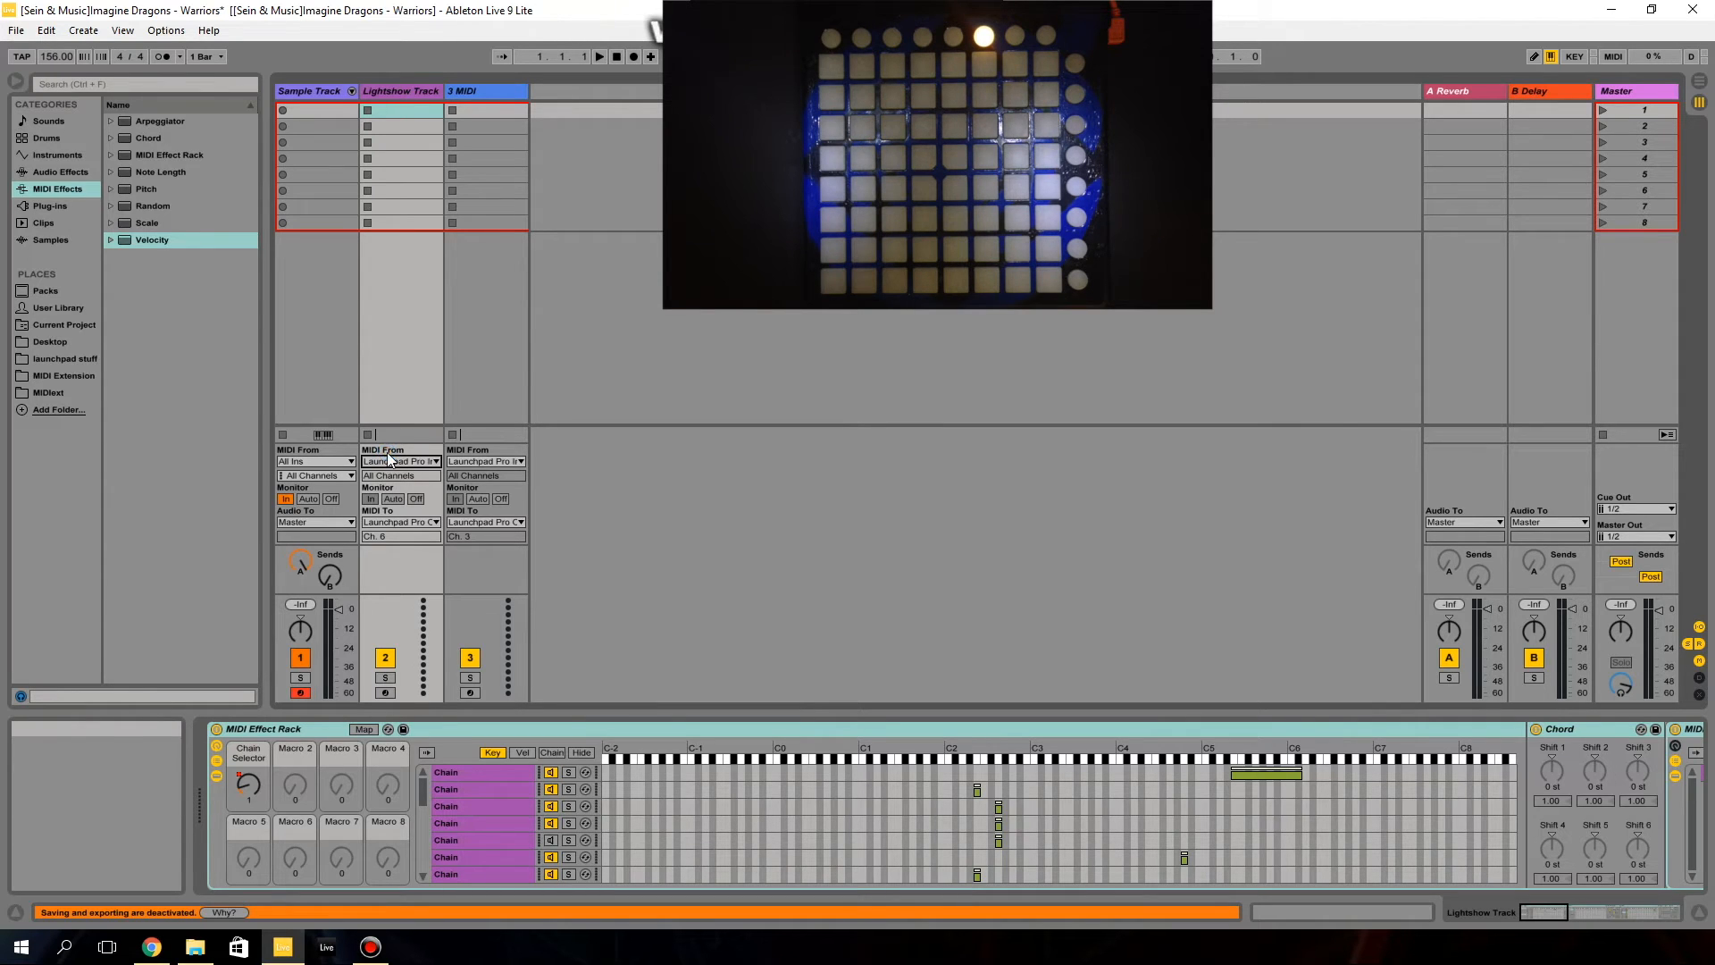
left_click(400, 461)
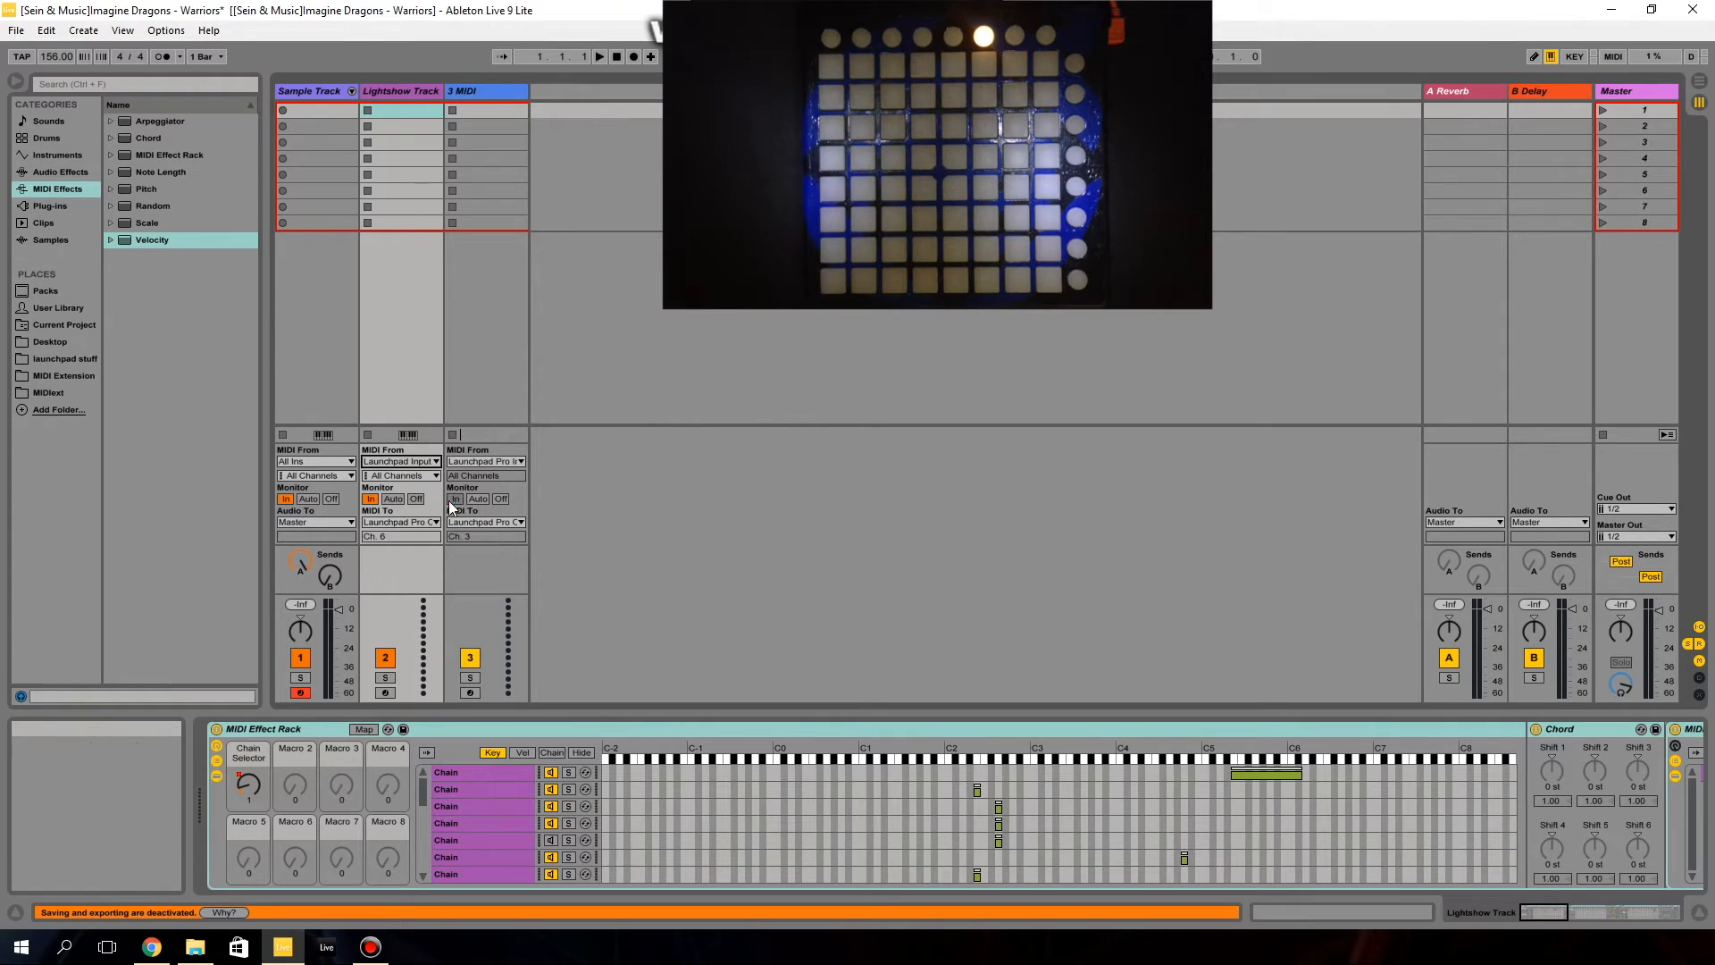
mouse_move(424, 522)
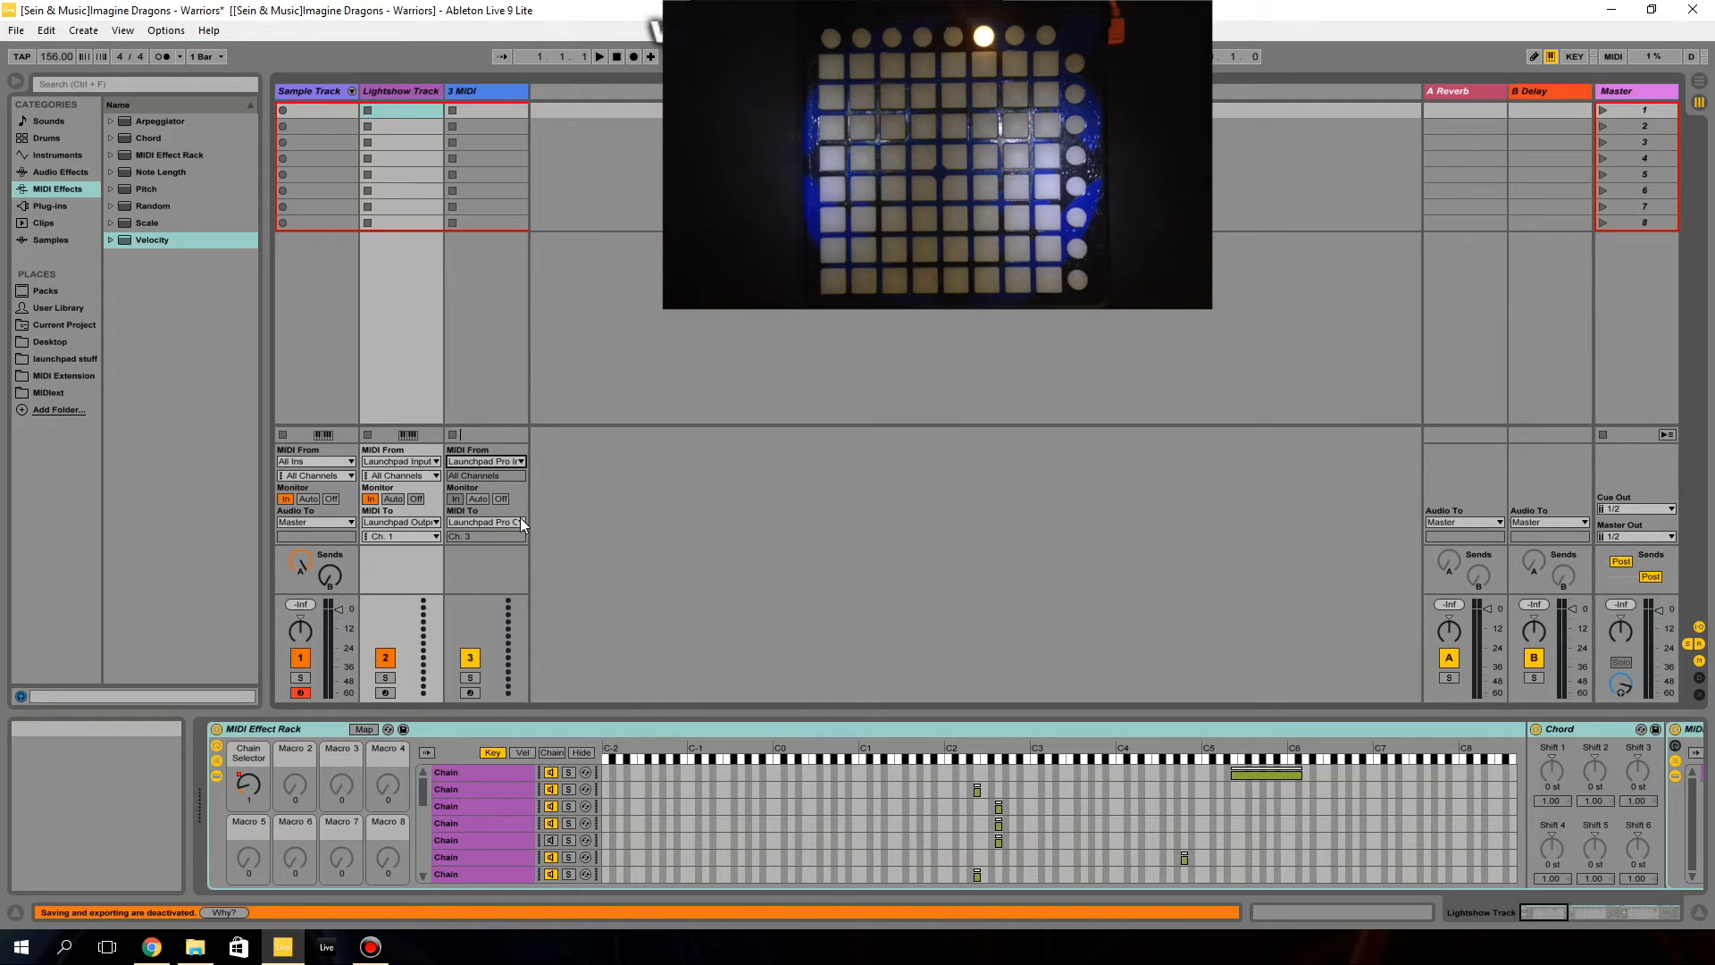
left_click(510, 521)
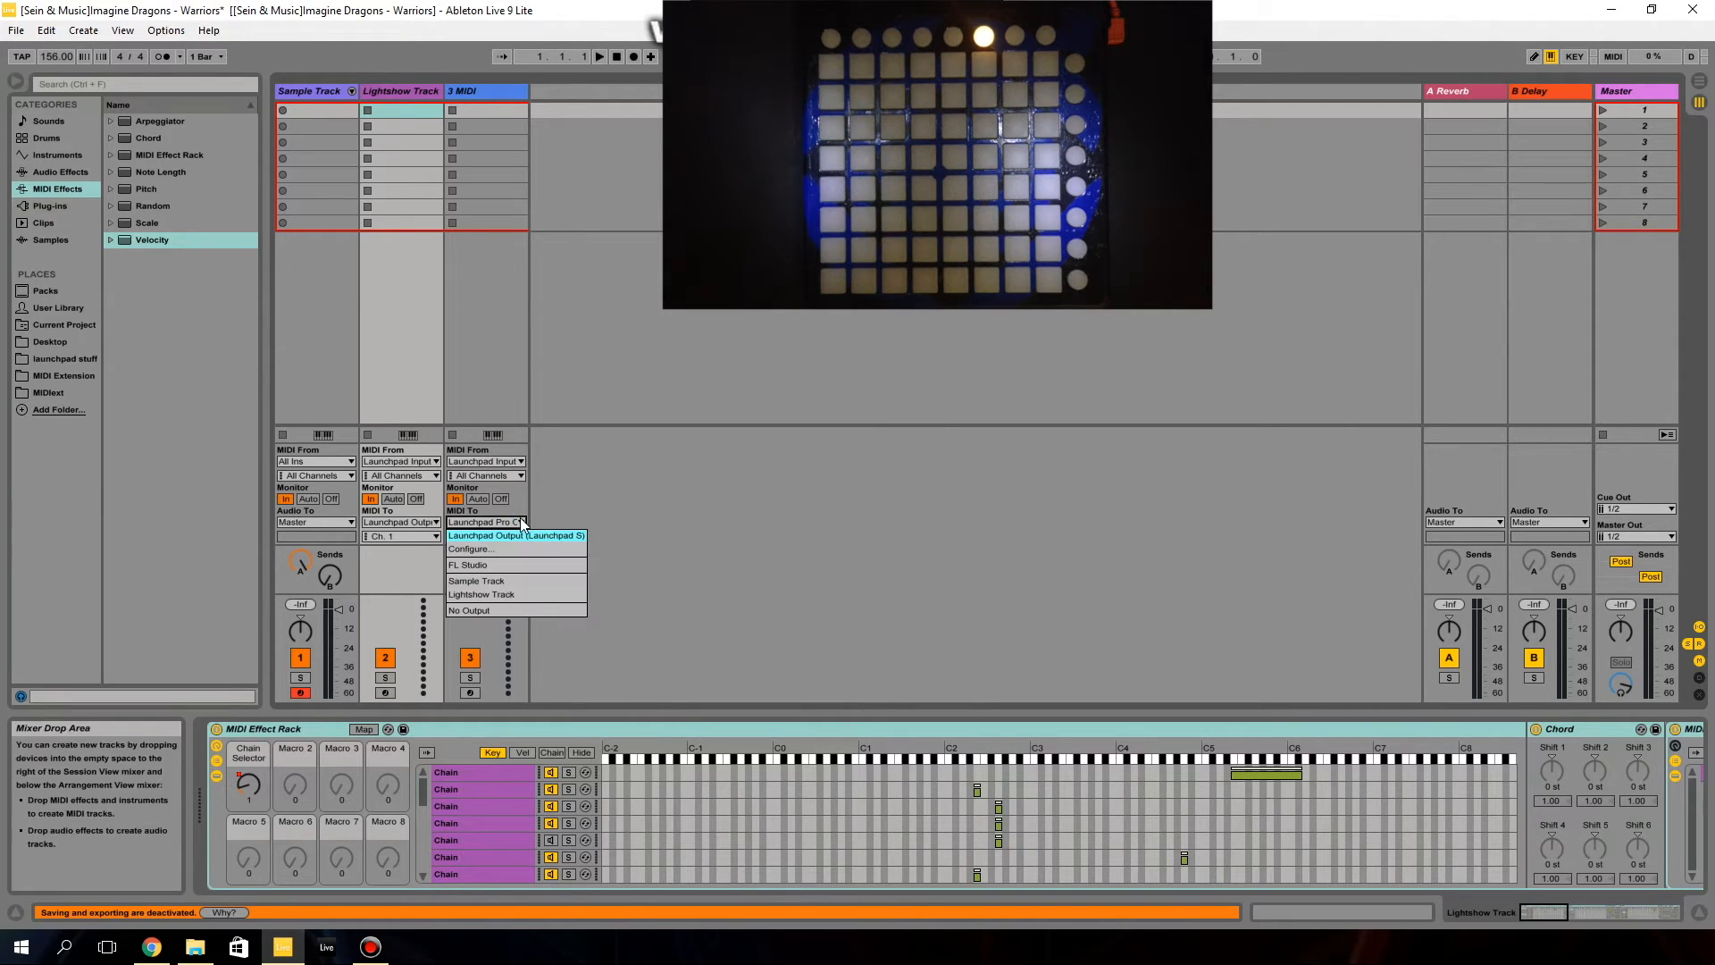
left_click(516, 535)
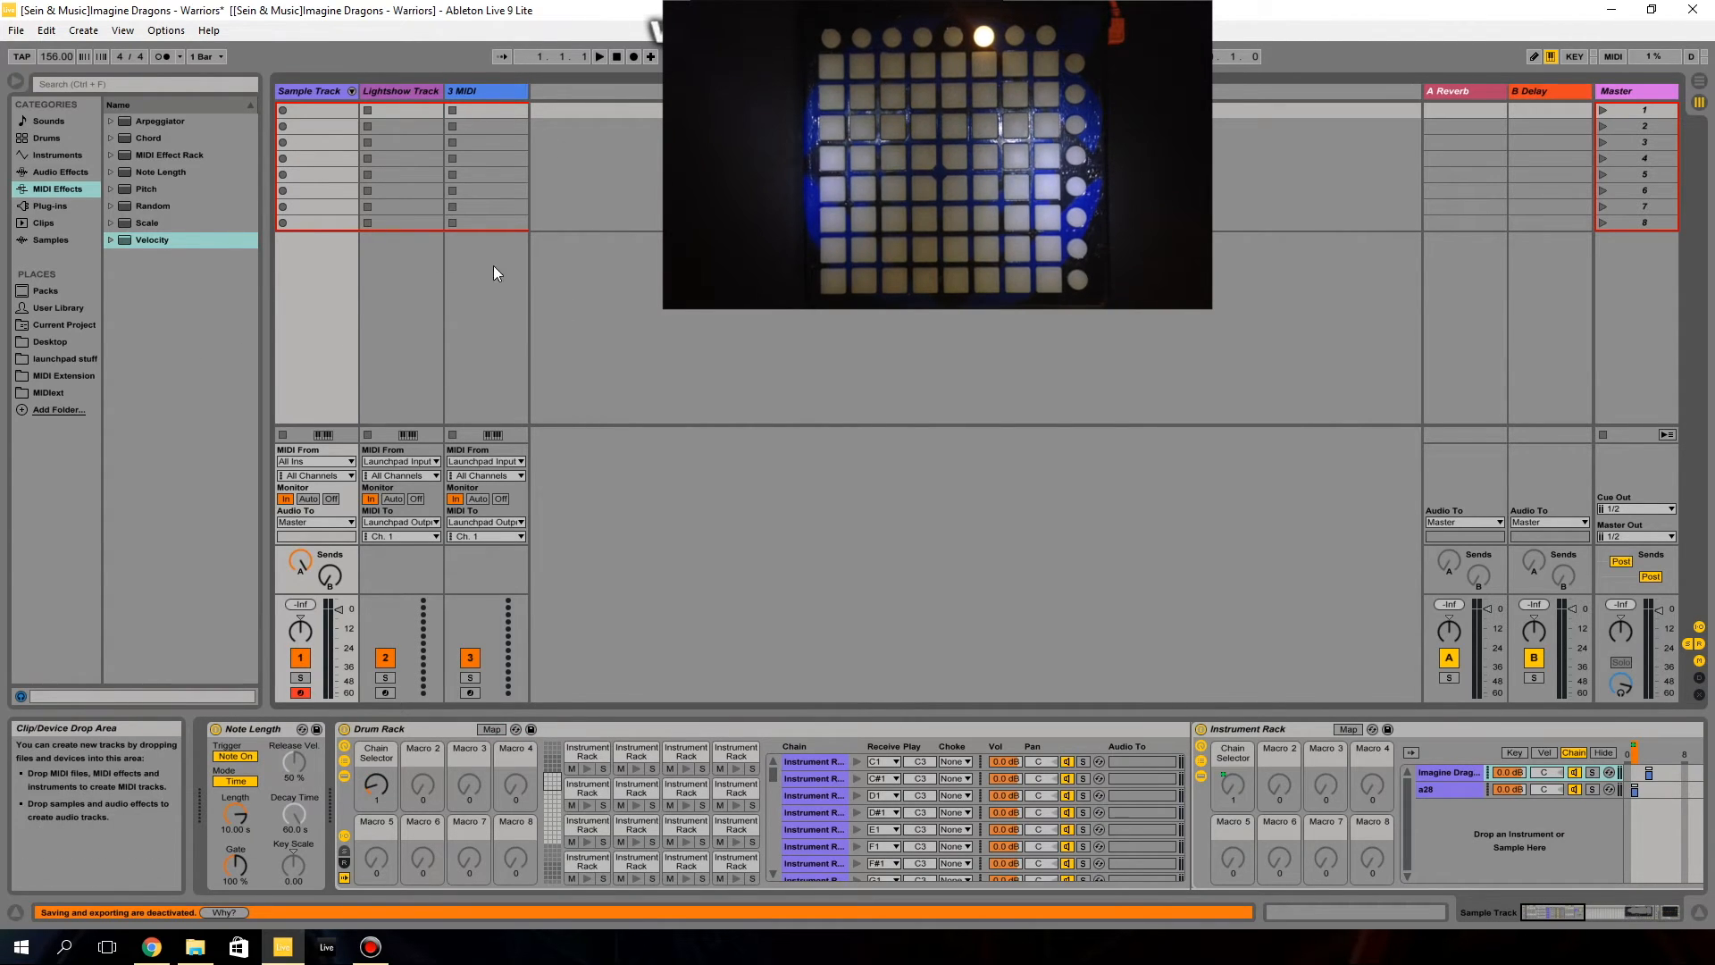
mouse_move(326, 223)
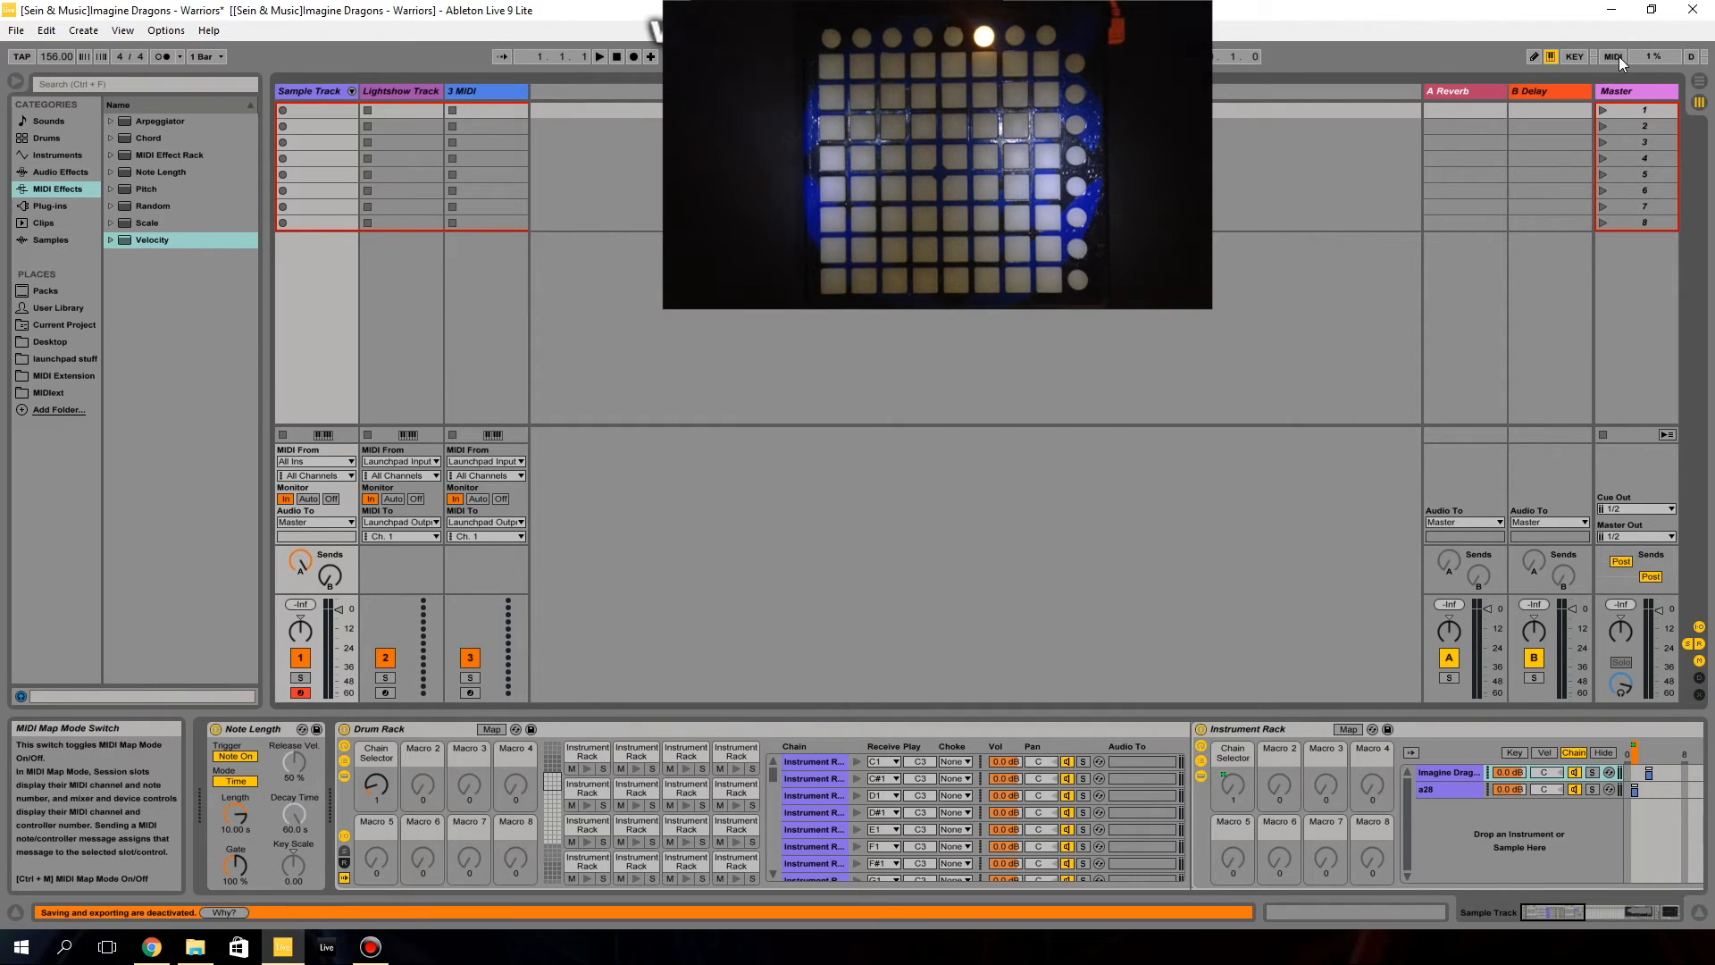
- Enable MIDI Map mode and check the E6–B6 Chain Selector entries in the mappings list
left_click(1613, 56)
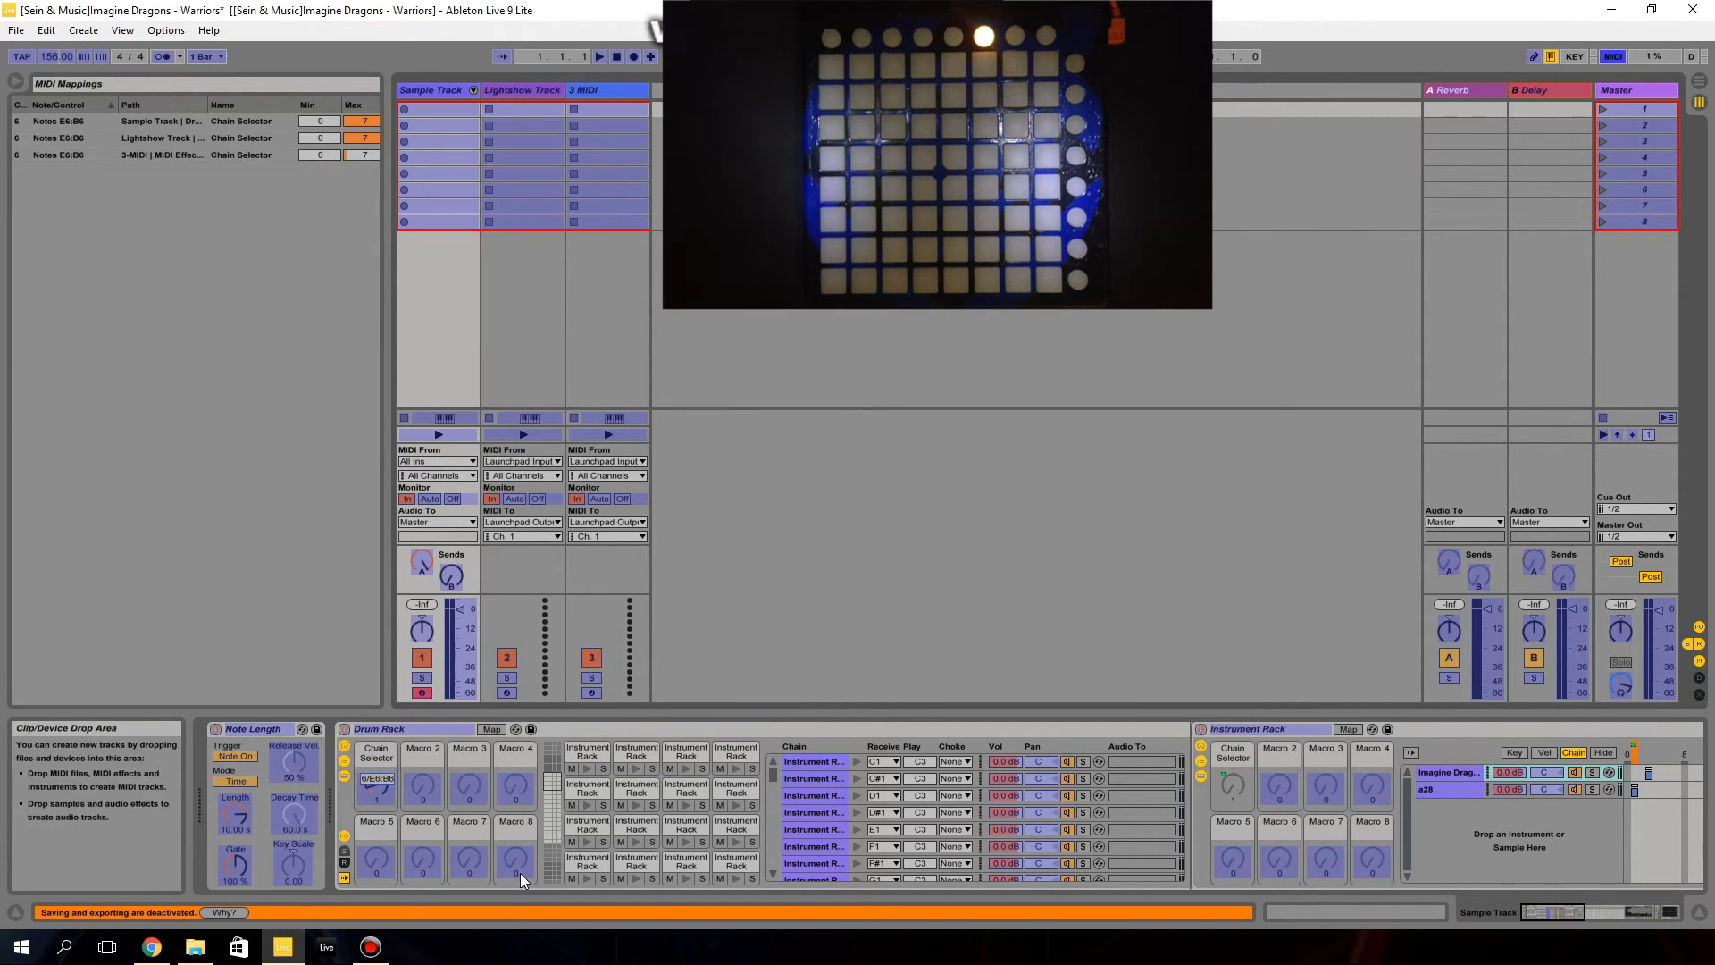
left_click(377, 778)
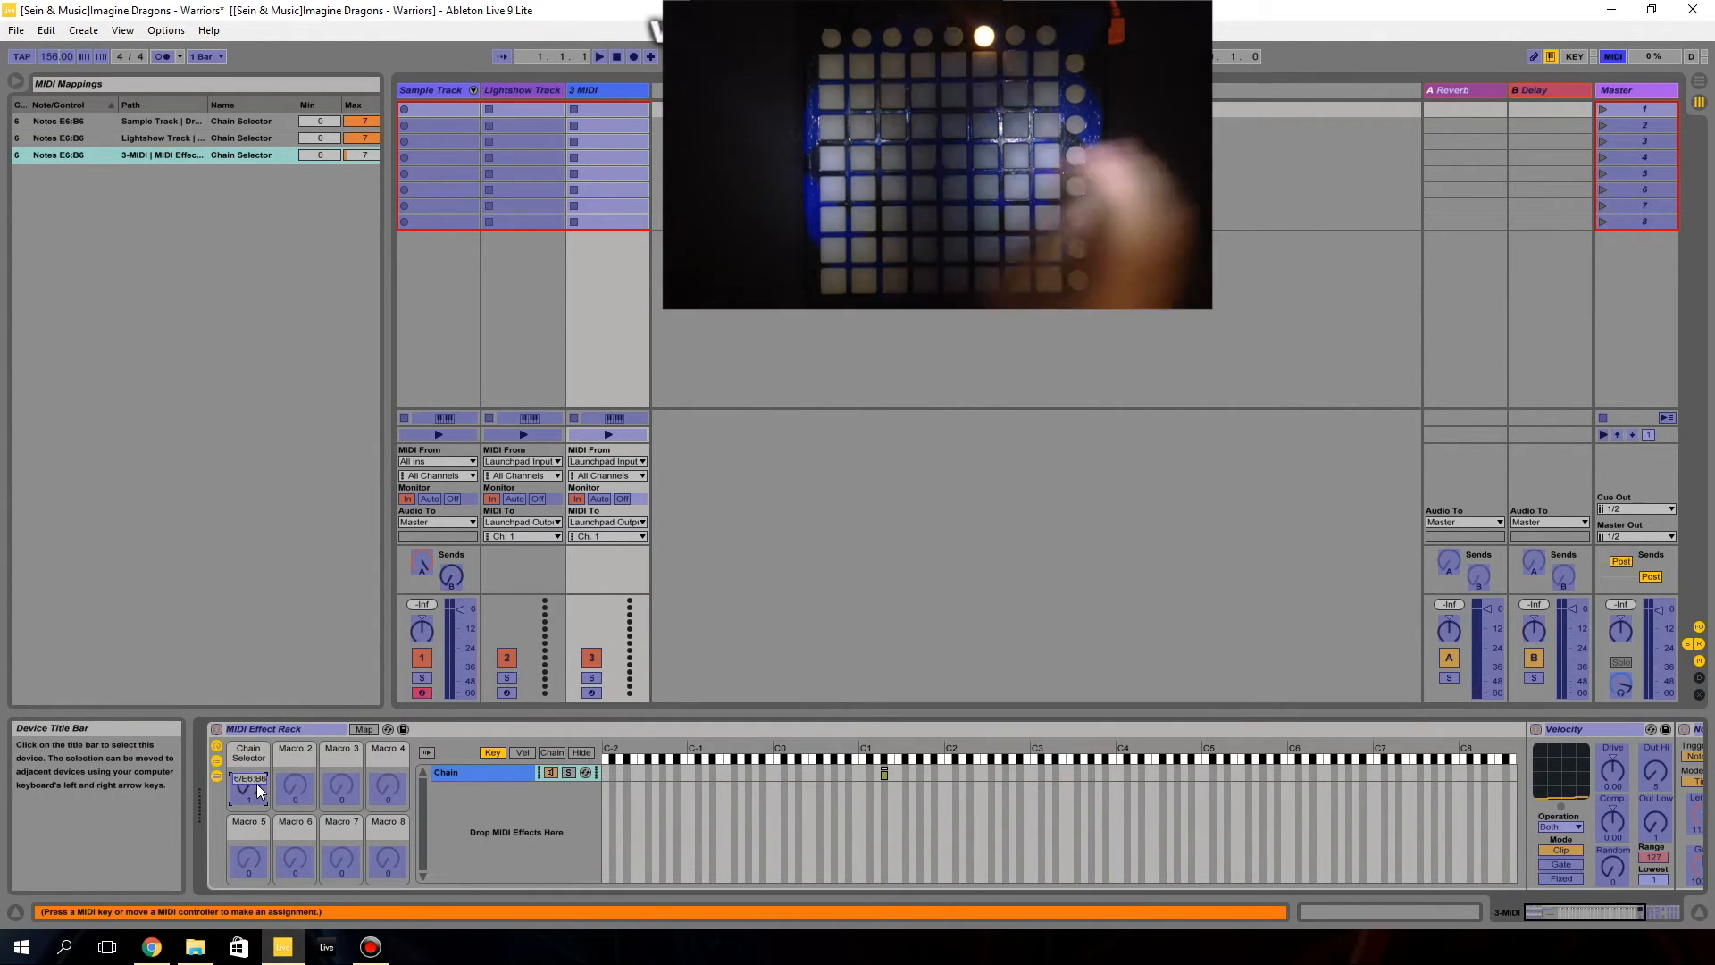
mouse_move(1178, 416)
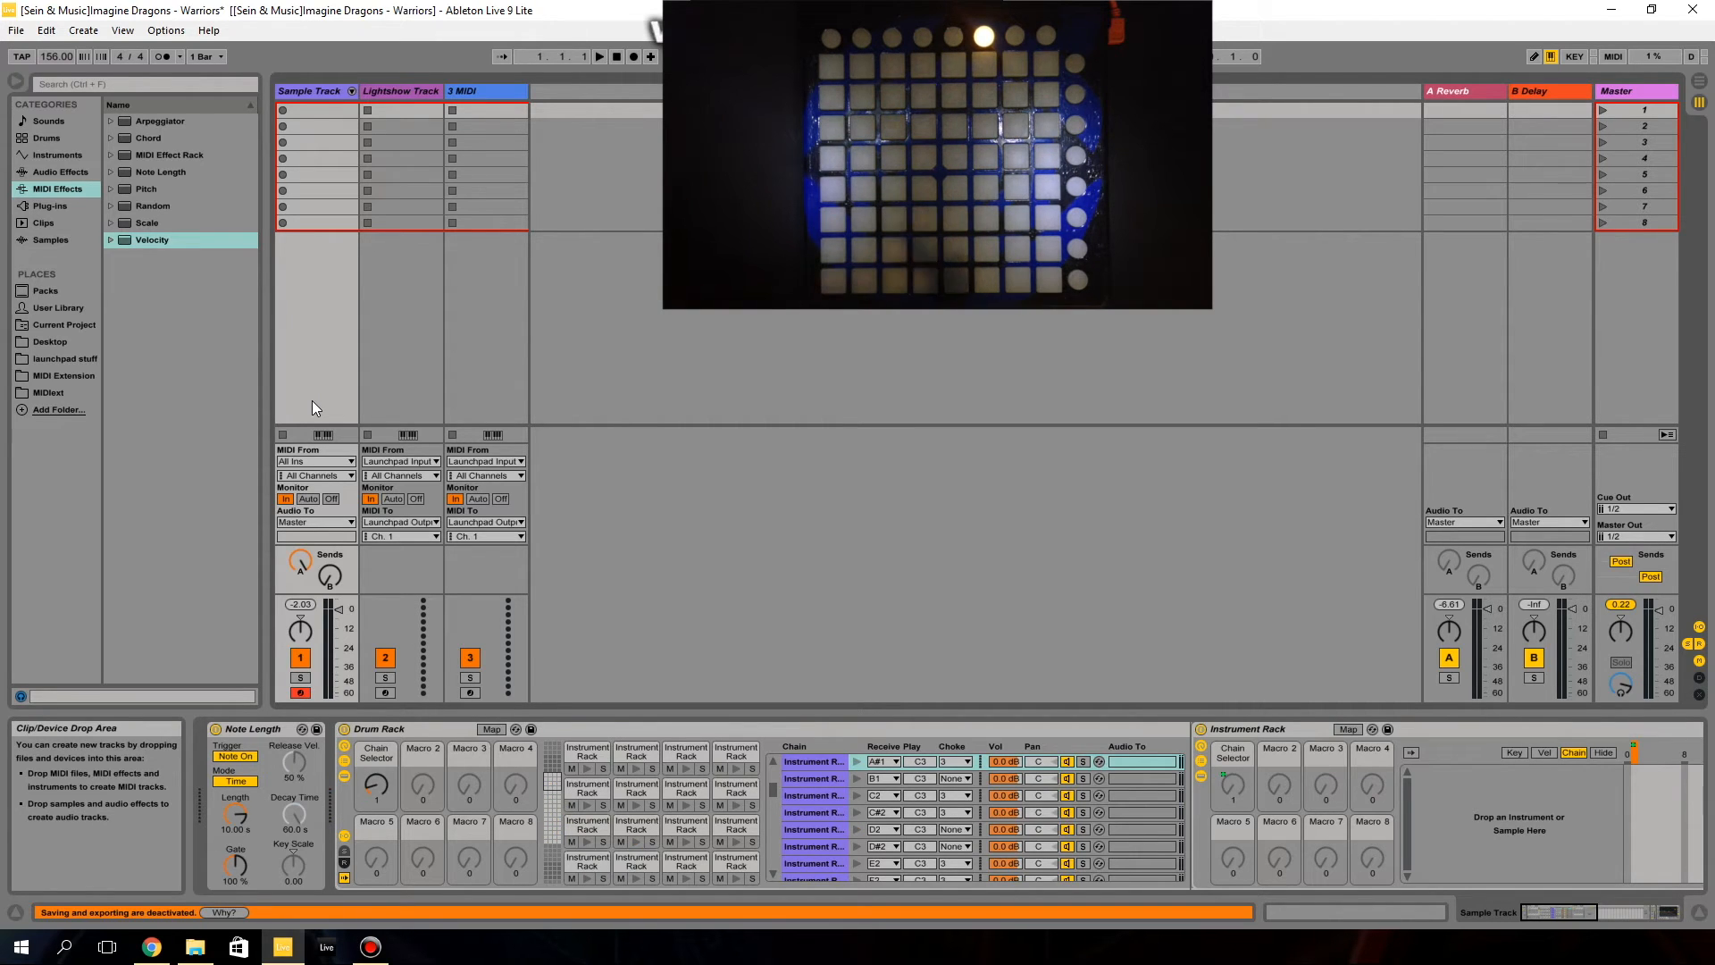
mouse_move(409, 383)
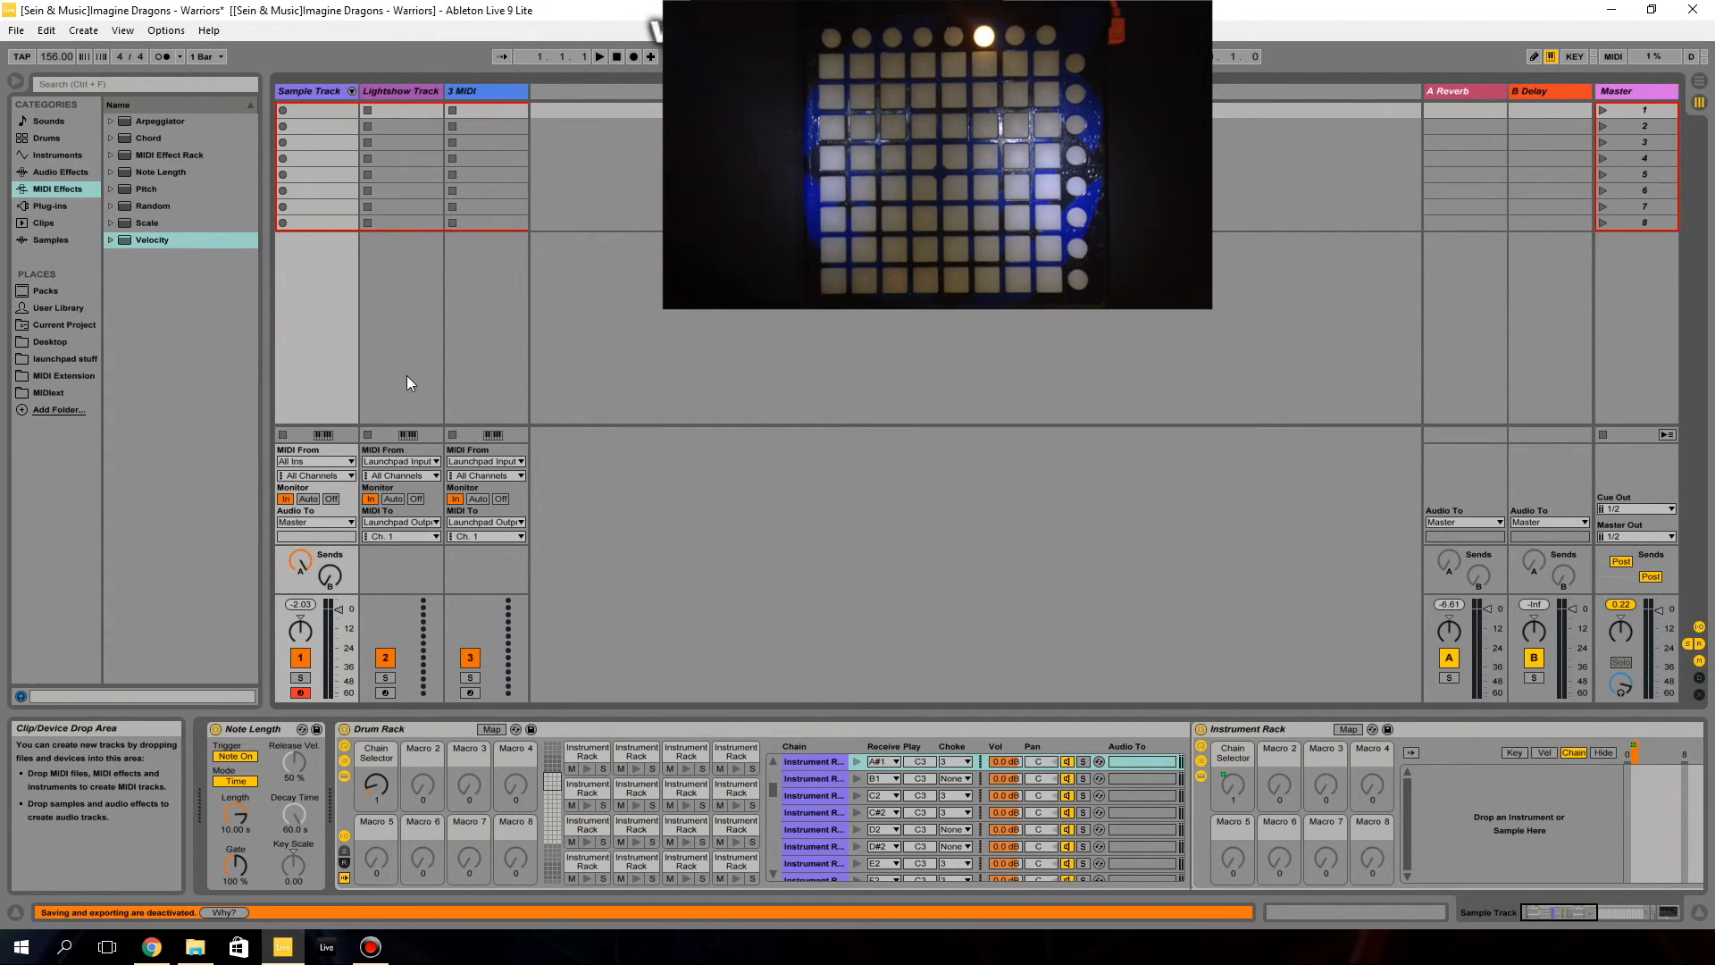
- Show the Lightshow Track rack's chain selector zones and start playback to test the Launchpad lights
left_click(400, 91)
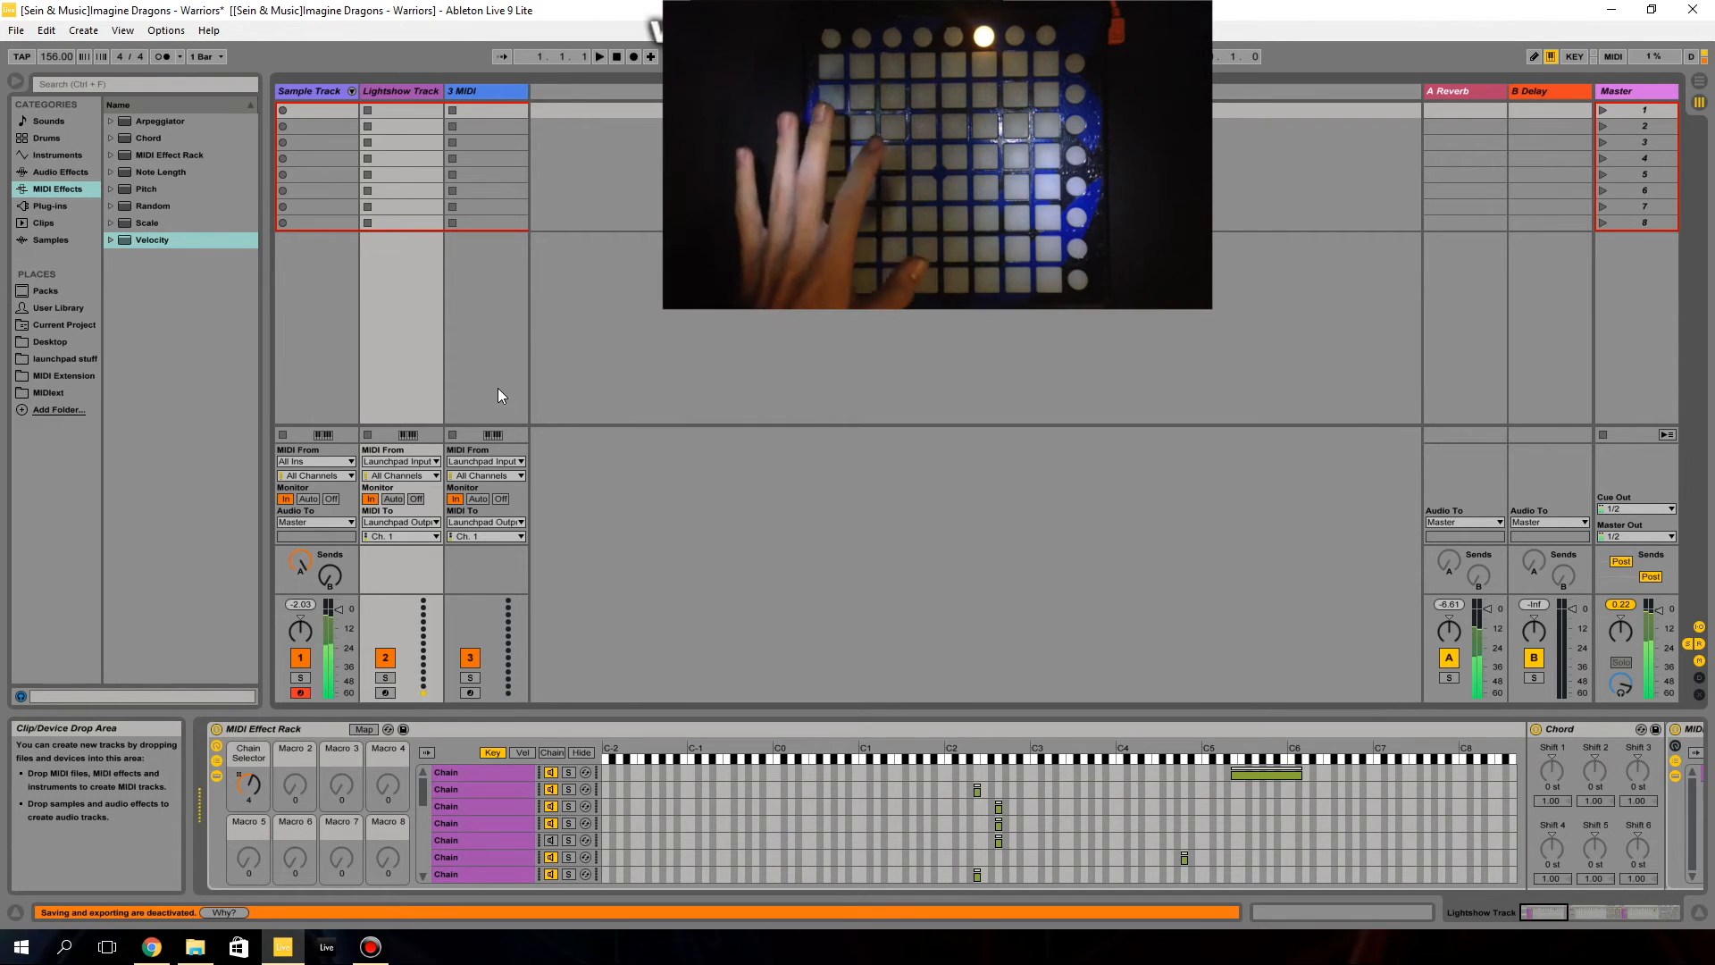
left_click(599, 55)
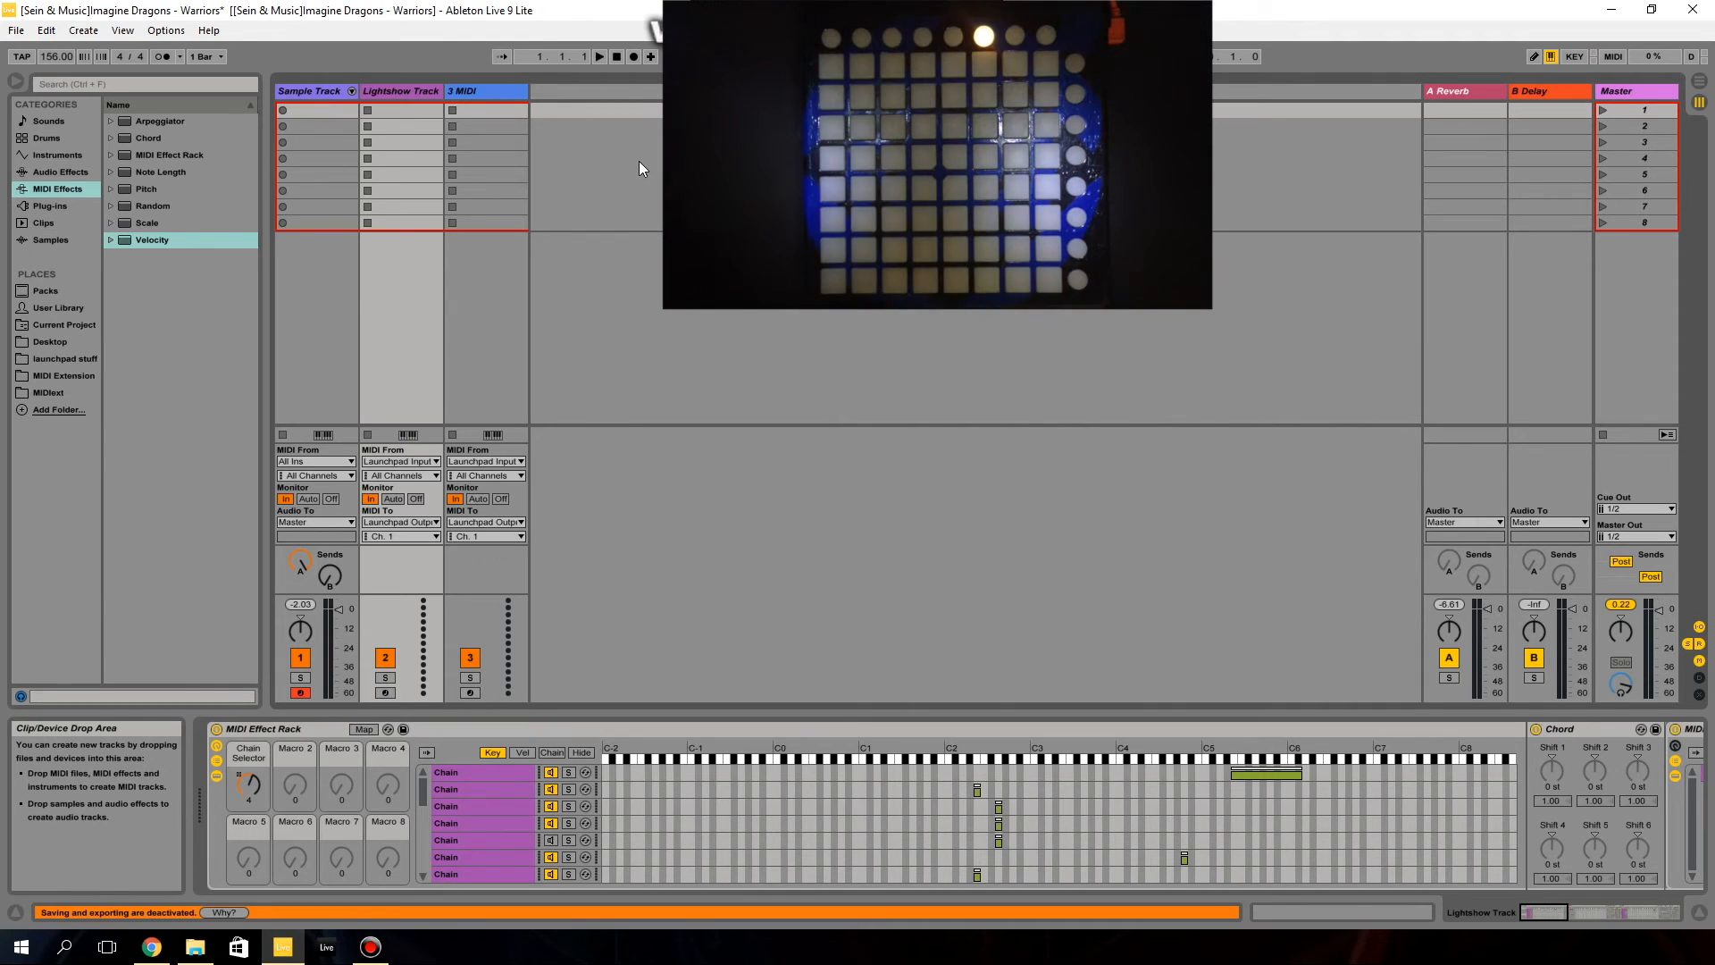
mouse_move(556, 739)
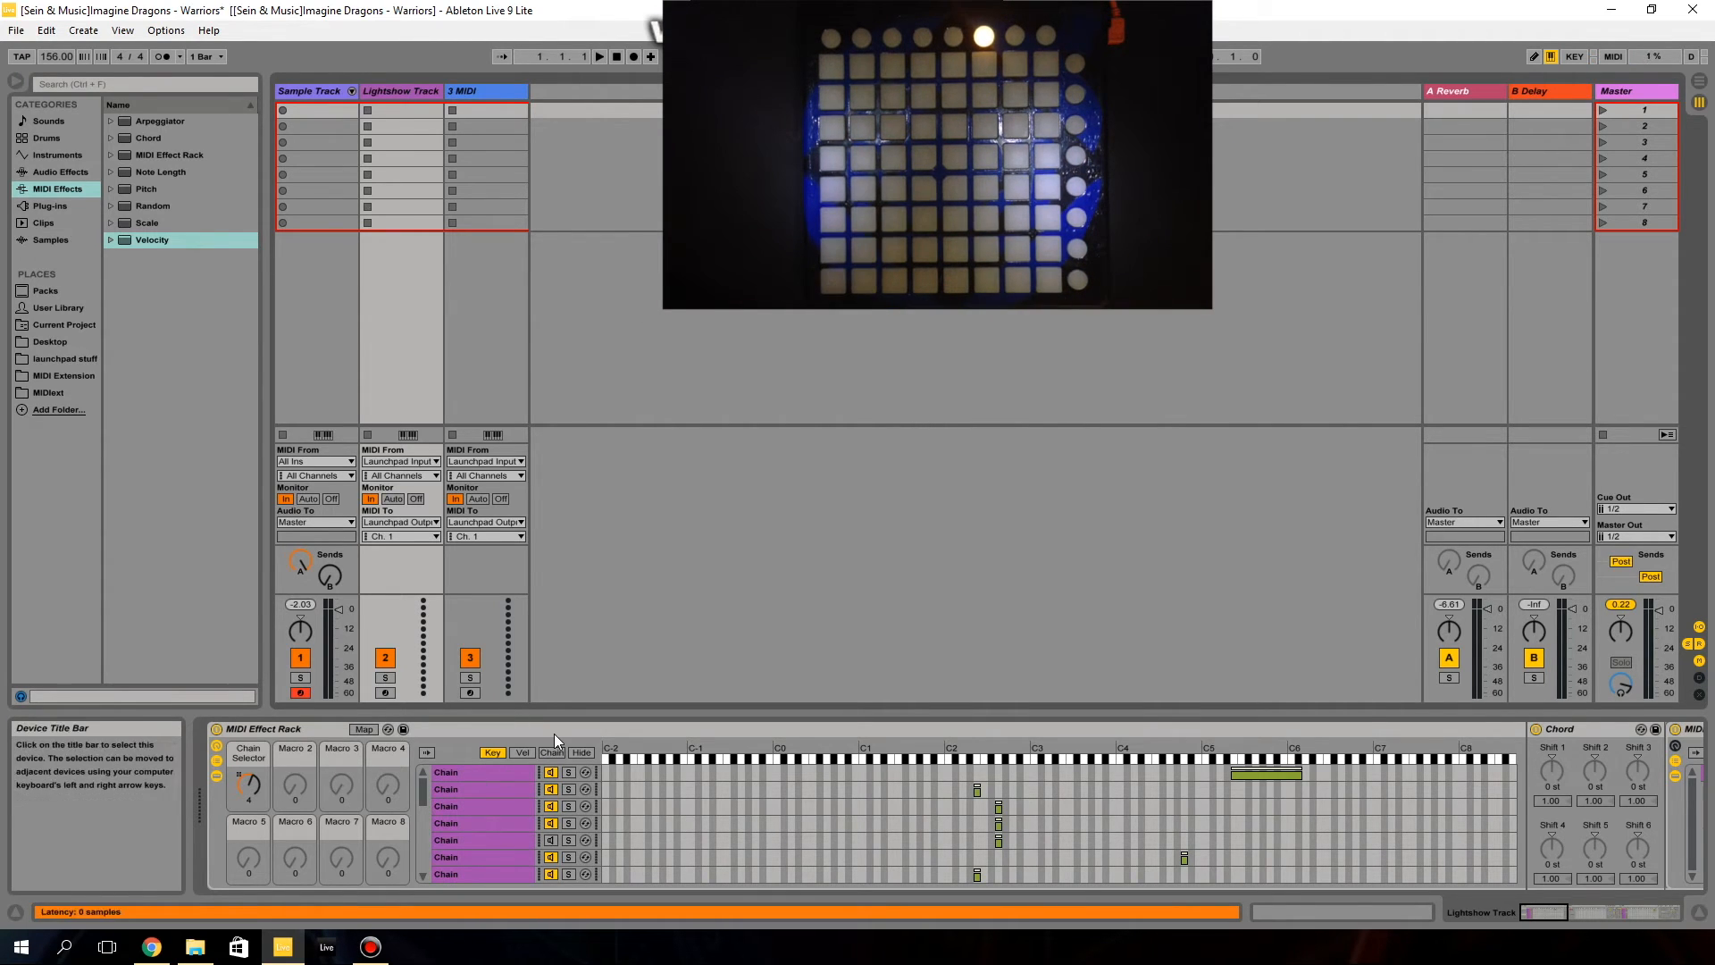
left_click(551, 752)
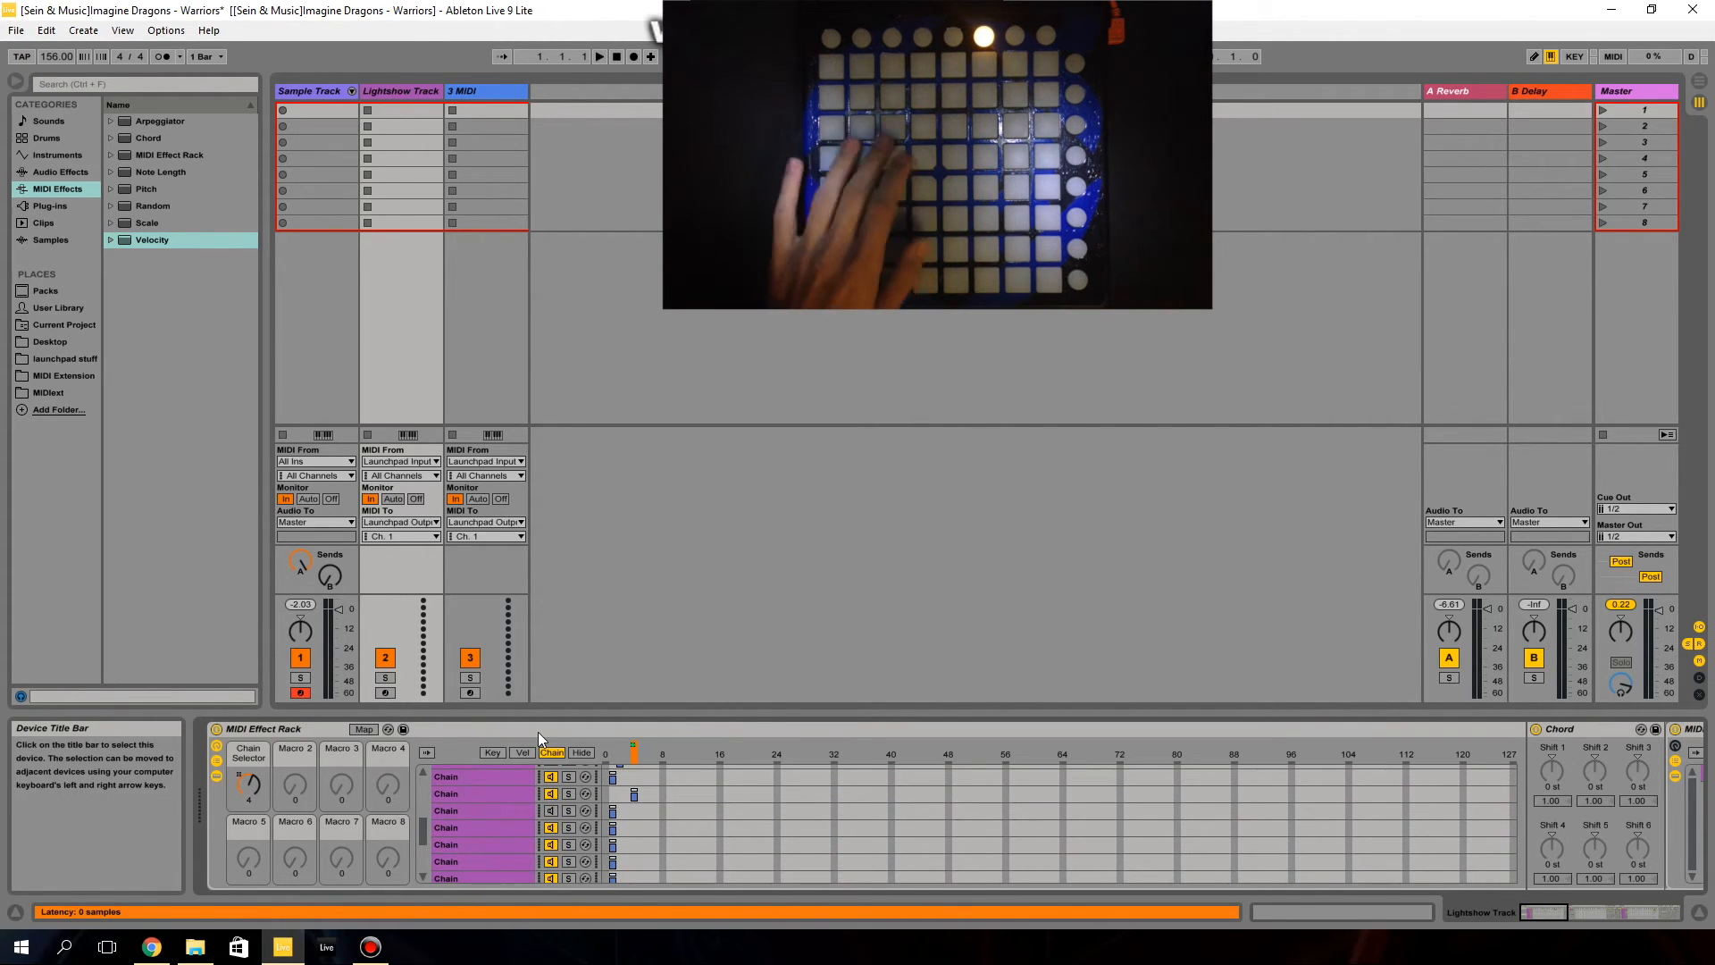
left_click(616, 56)
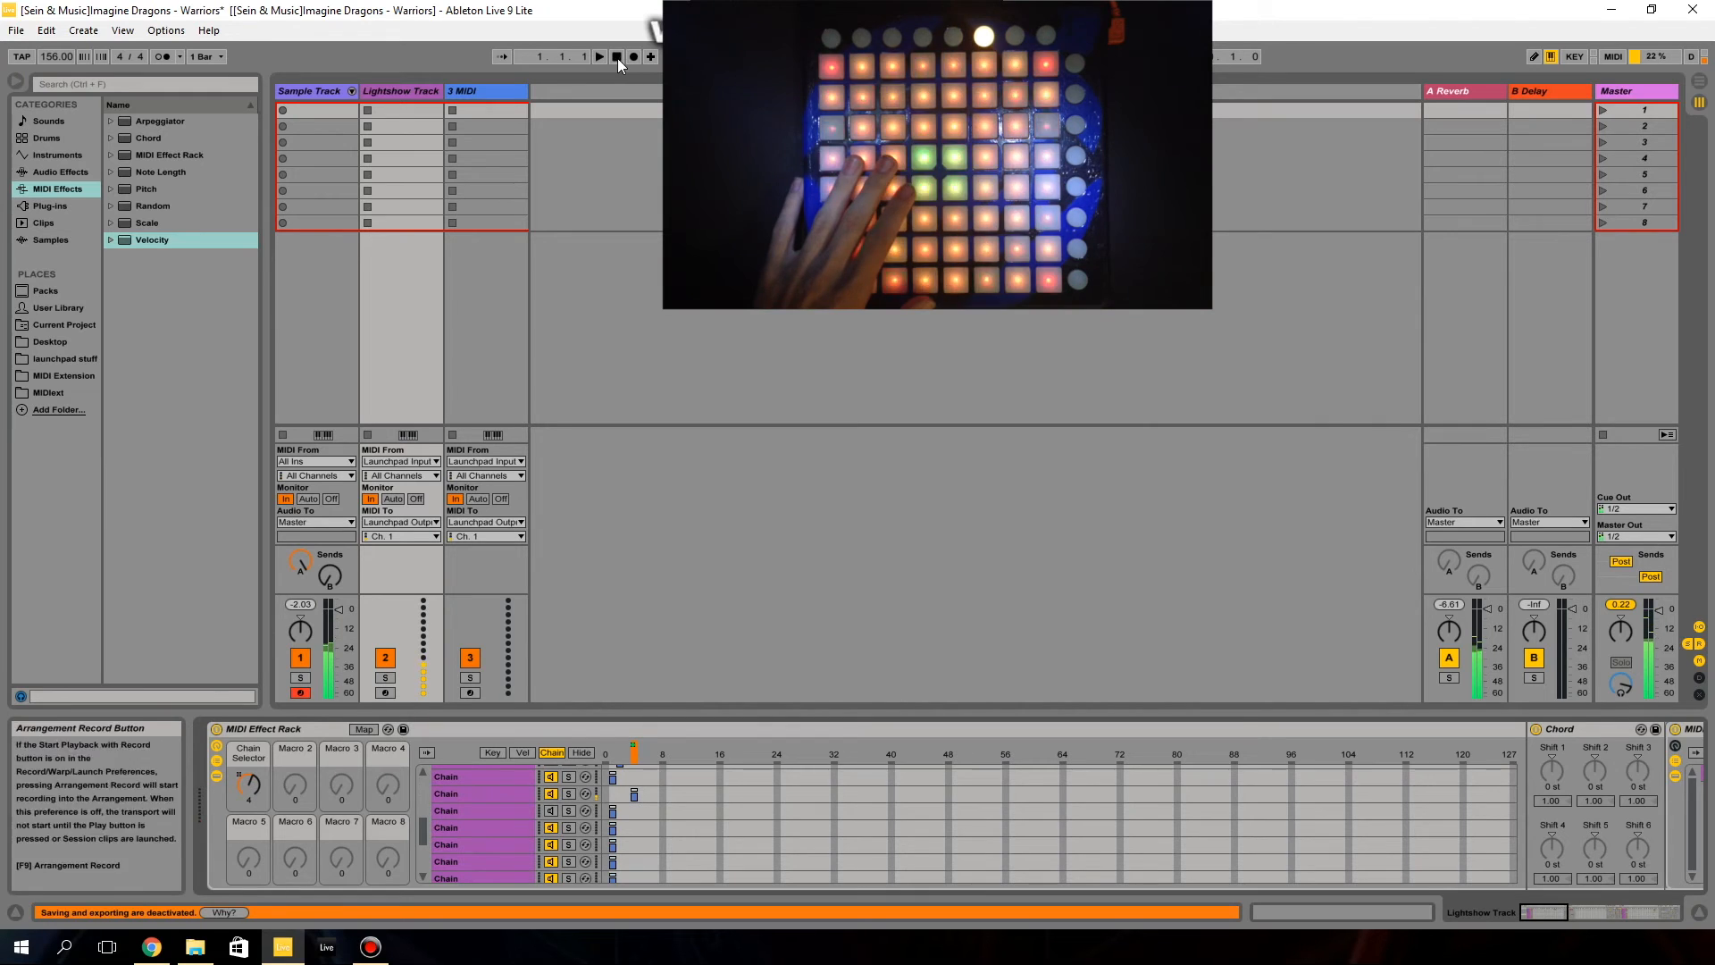